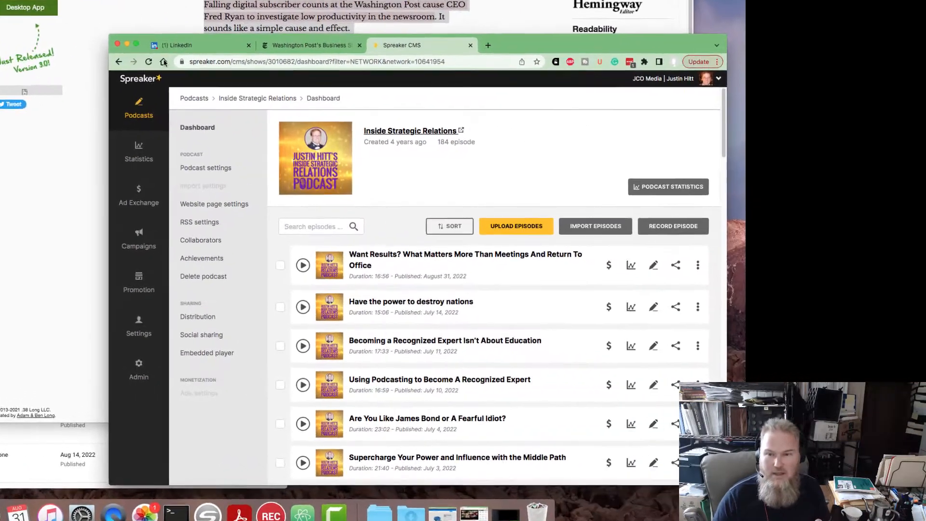
Step: Return to the LinkedIn tab showing the Washington Post's digital distress story summary
click(174, 46)
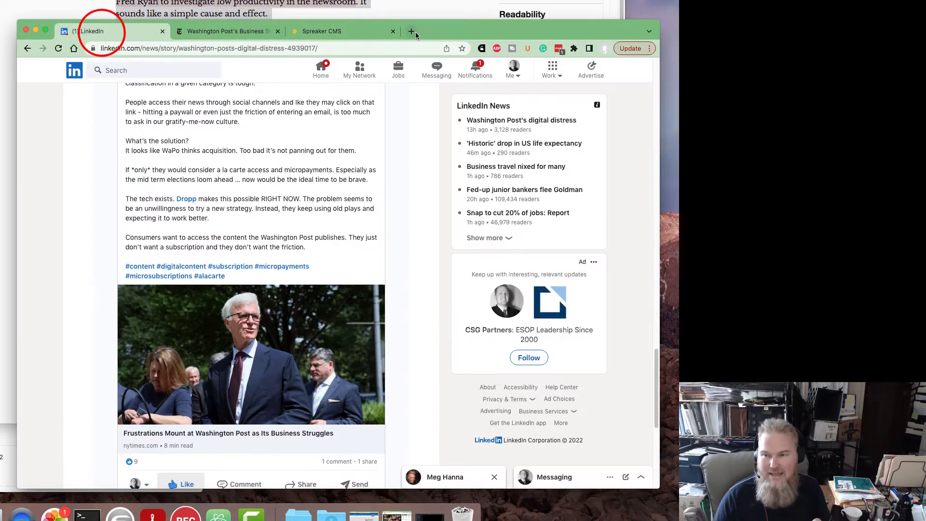
mouse_move(523, 143)
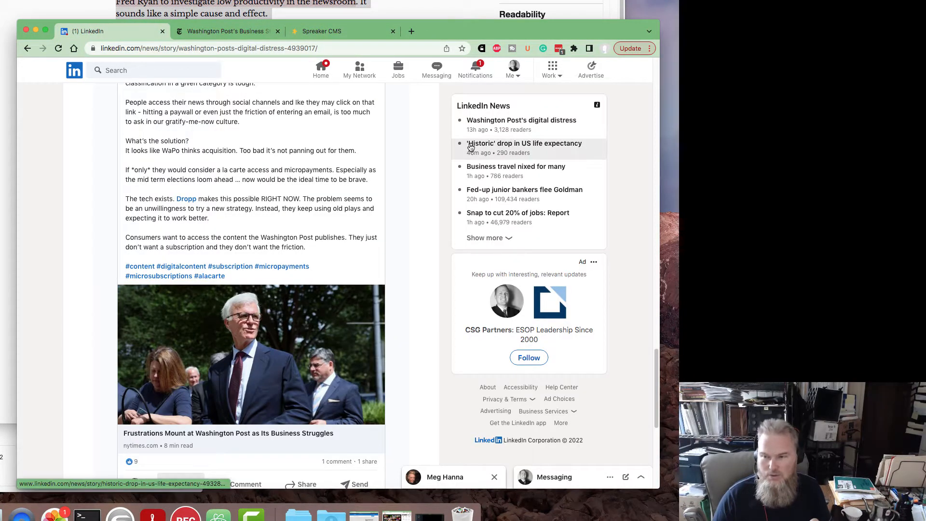
scroll(down, 3)
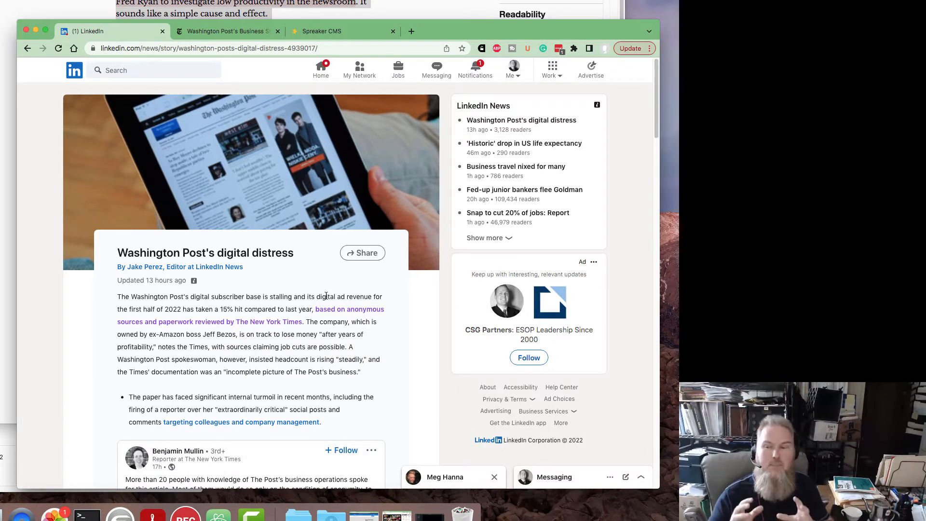
mouse_move(378, 180)
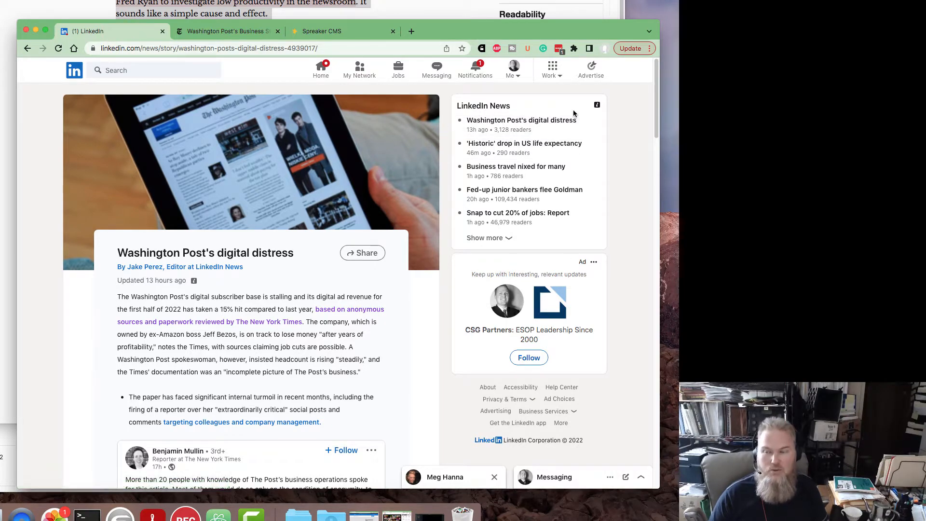
mouse_move(522, 120)
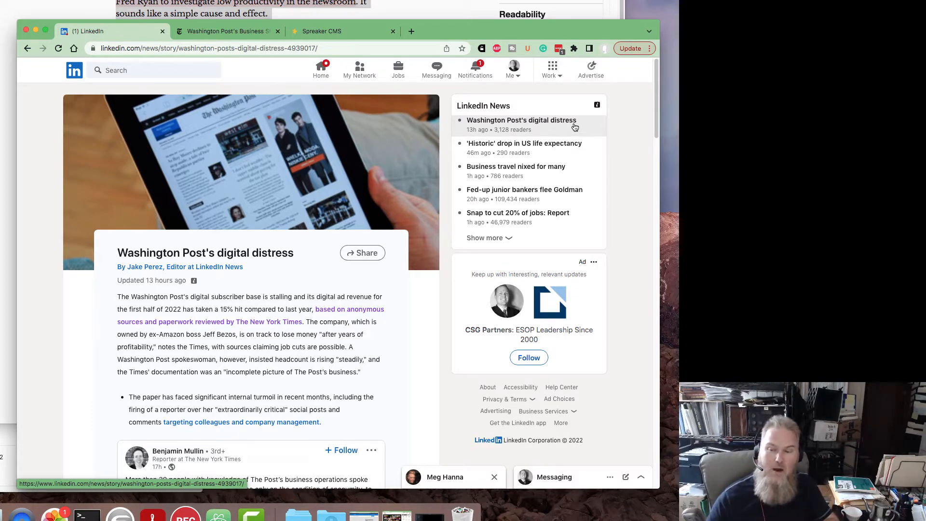
Step: Scroll down to the member post about the CEO requesting Zoom records and badge swipe reports
scroll(down, 3)
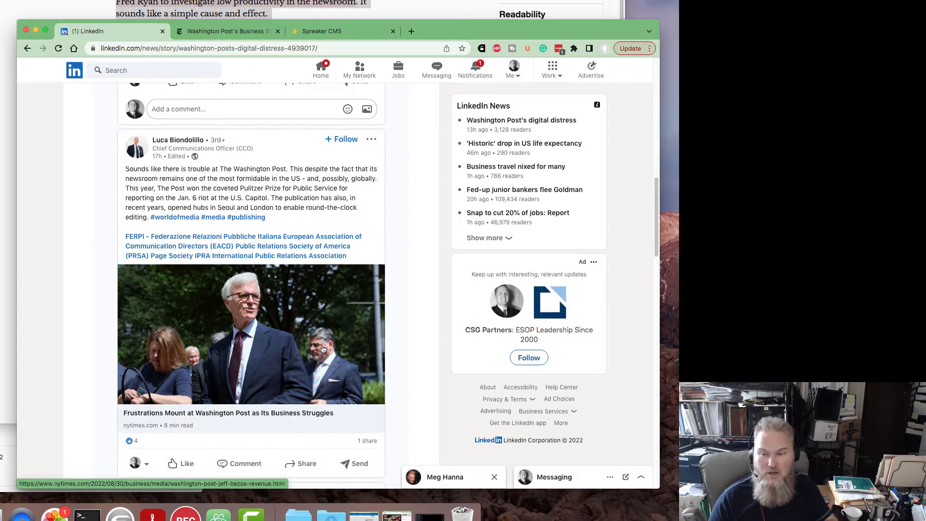
scroll(down, 3)
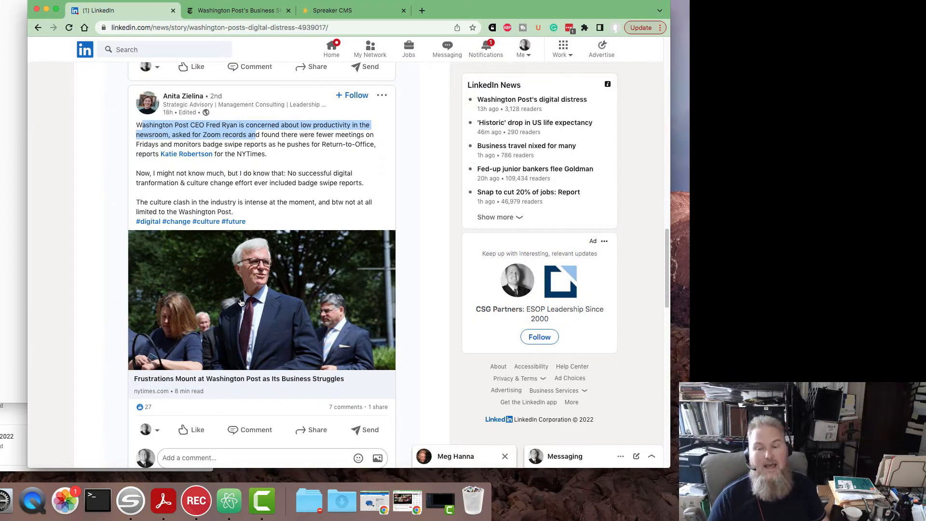
mouse_move(110, 239)
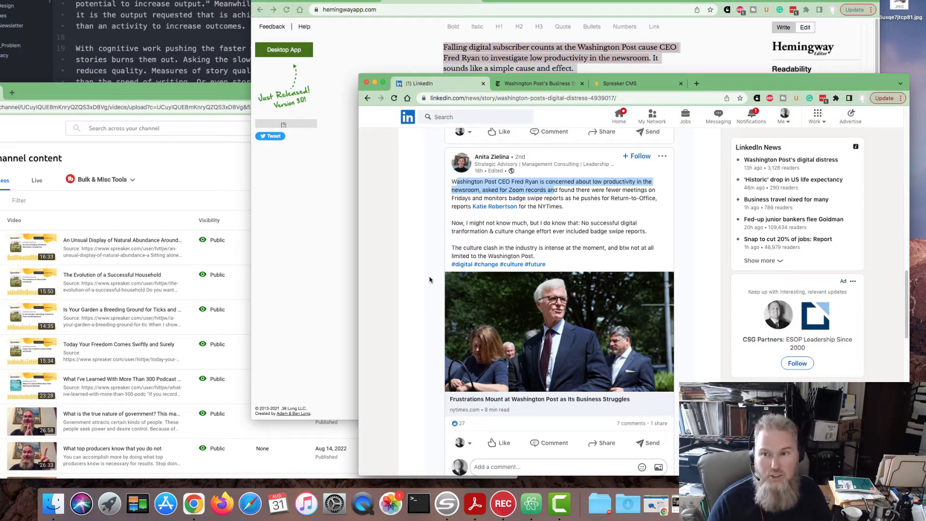
mouse_move(409, 280)
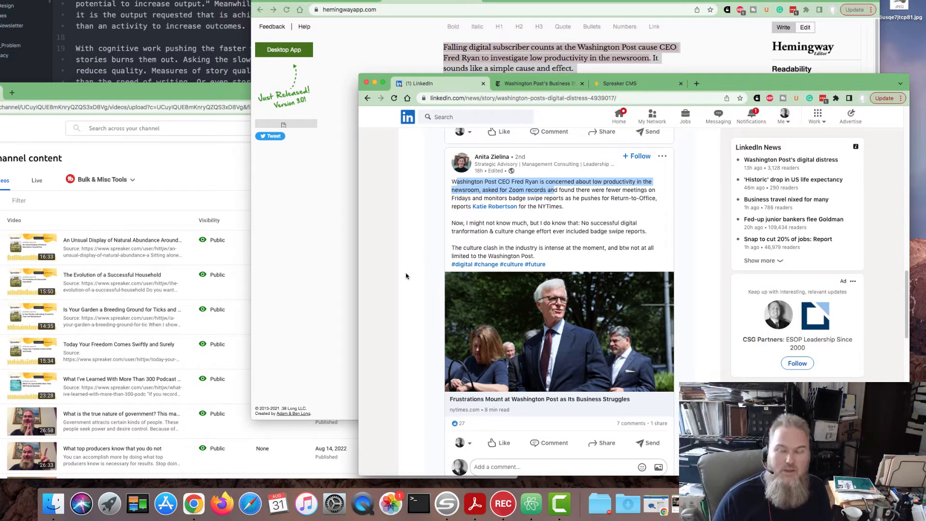
mouse_move(469, 73)
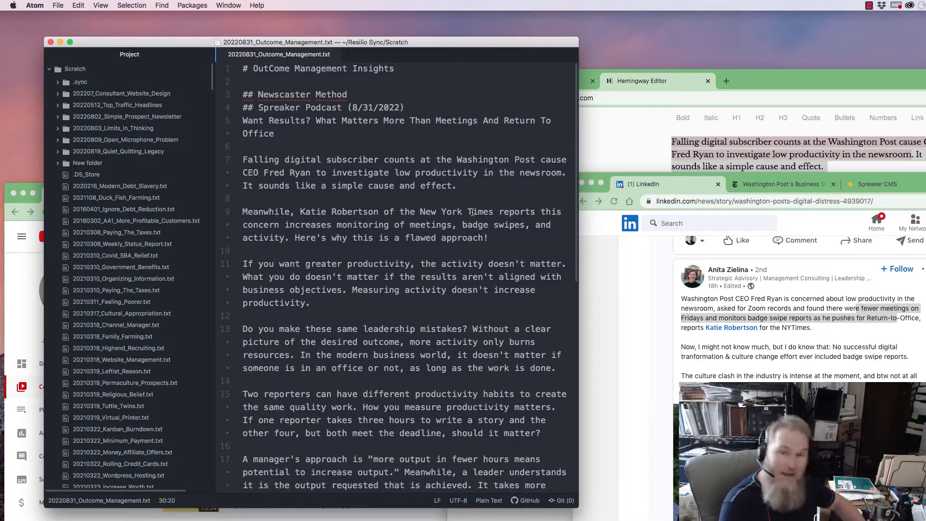
mouse_move(490, 203)
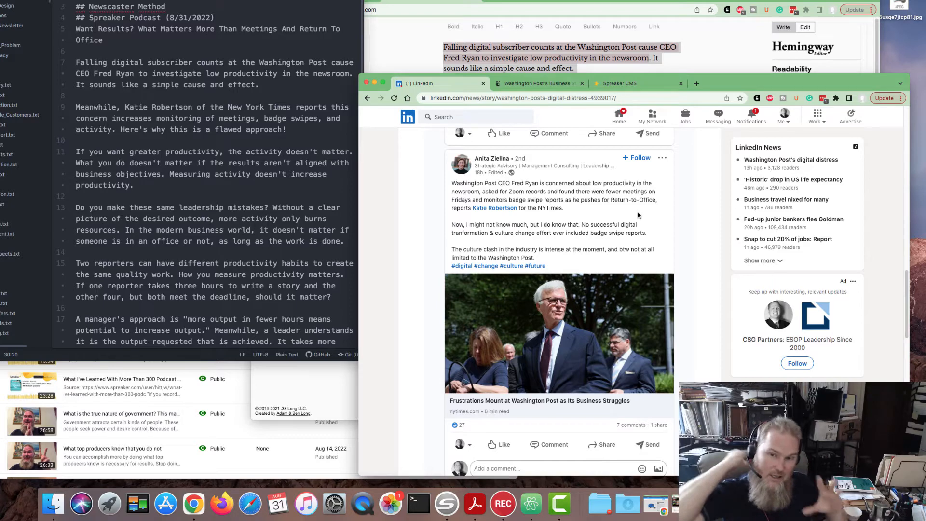
mouse_move(686, 214)
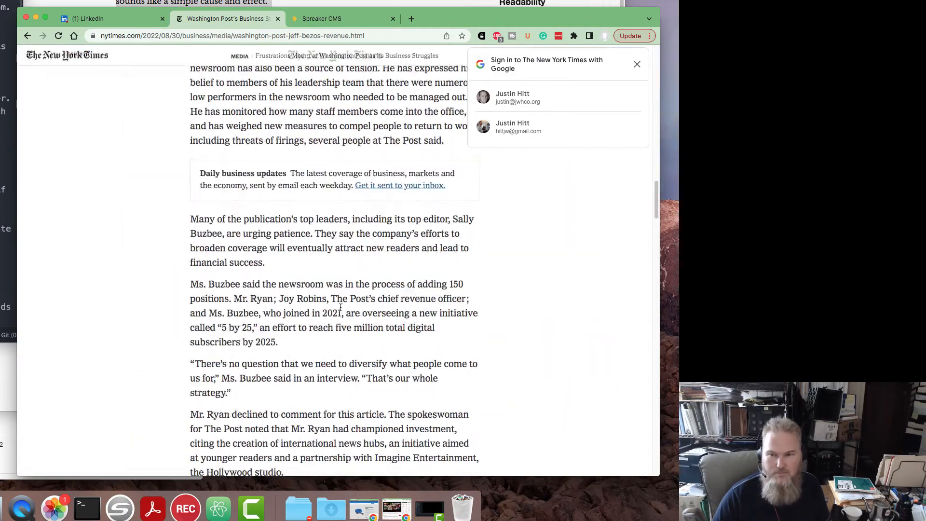
Step: Scroll back up the story and bring the LinkedIn member post back on screen
scroll(up, 3)
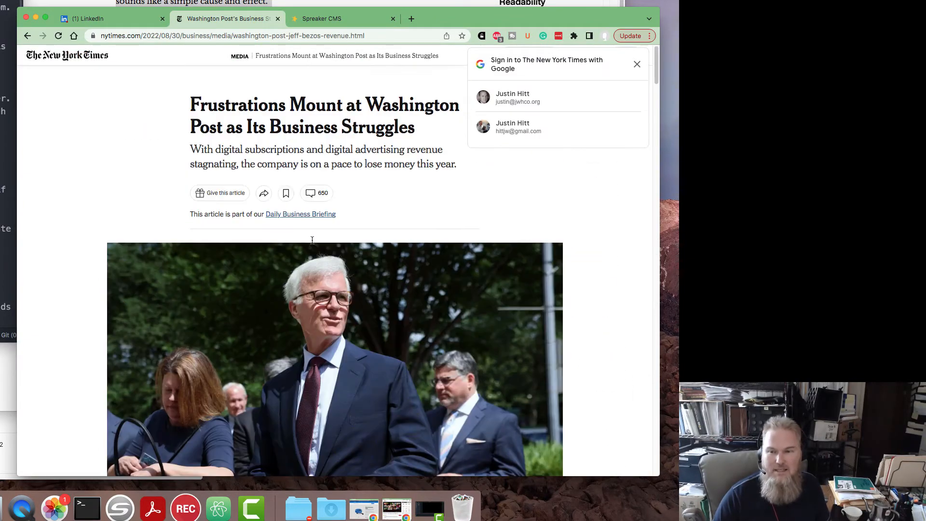
click(89, 18)
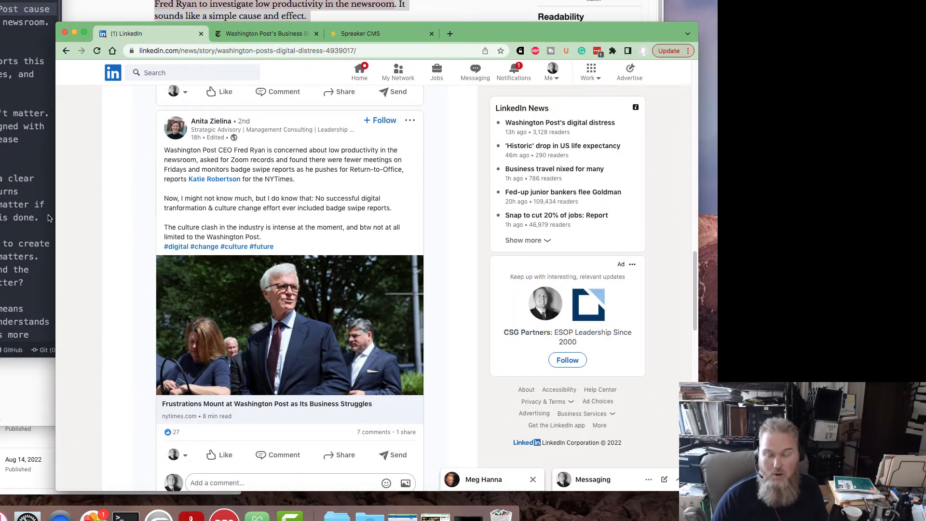
mouse_move(62, 222)
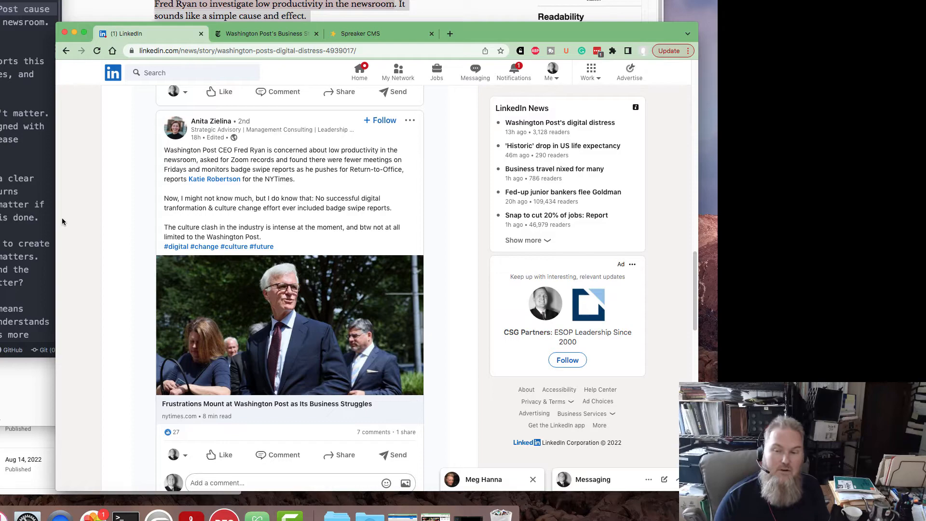
Step: Move down to the commenter's post on waning ad revenue and mark its opening sentence
scroll(down, 3)
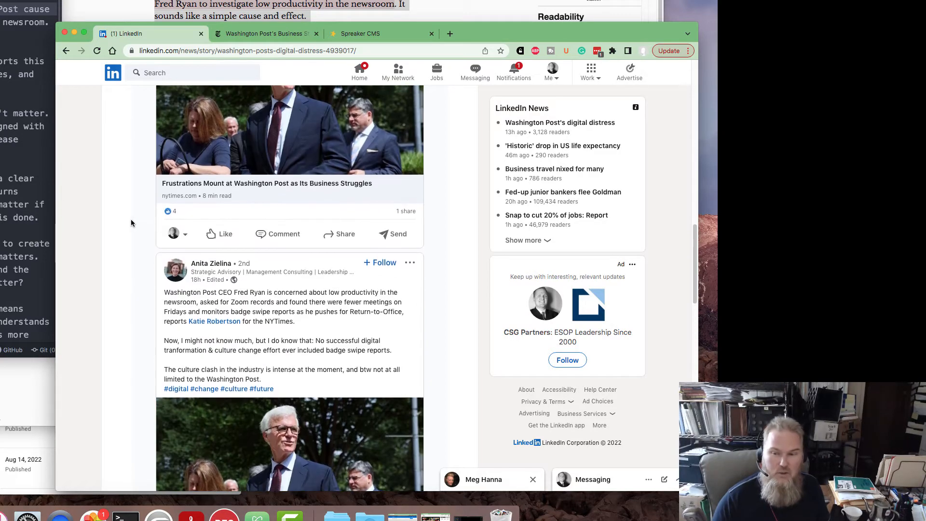
scroll(down, 3)
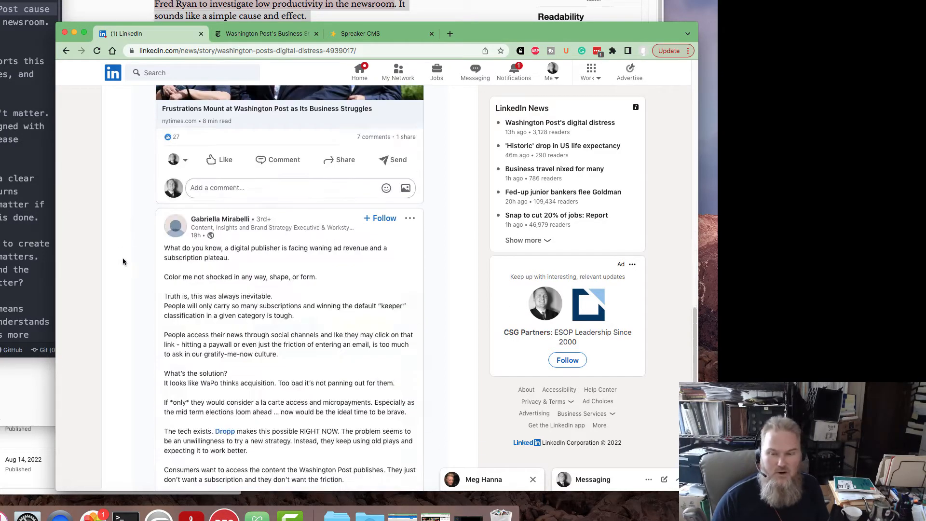
click(218, 160)
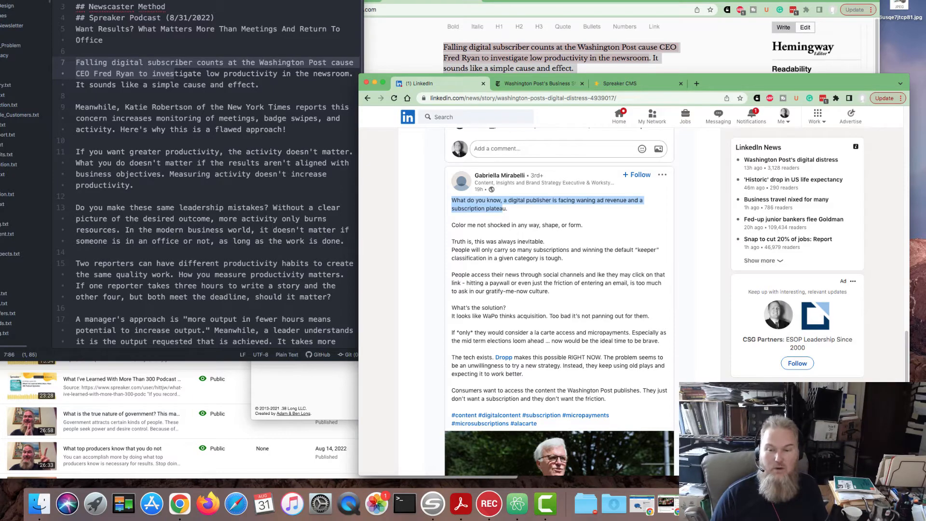
mouse_move(473, 239)
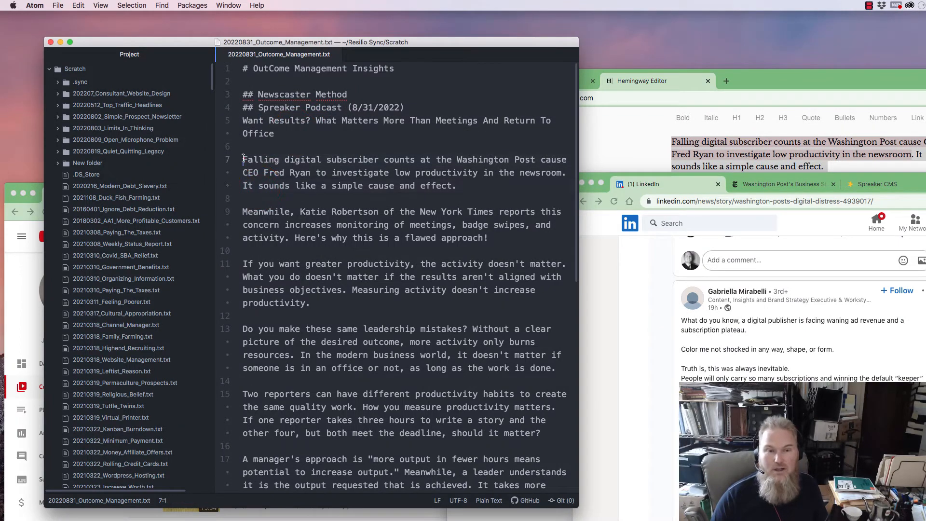
Step: Scroll through the script pasted into Hemingway Editor, scored Grade 9 across 319 words
scroll(down, 3)
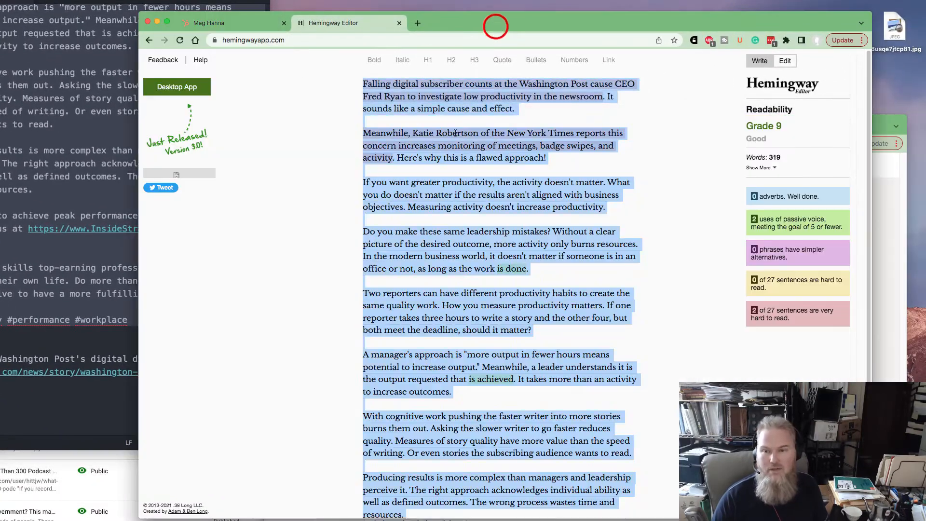
Step: Scroll the Hemingway report flagging two very-hard sentences and two passive-voice phrases
scroll(down, 3)
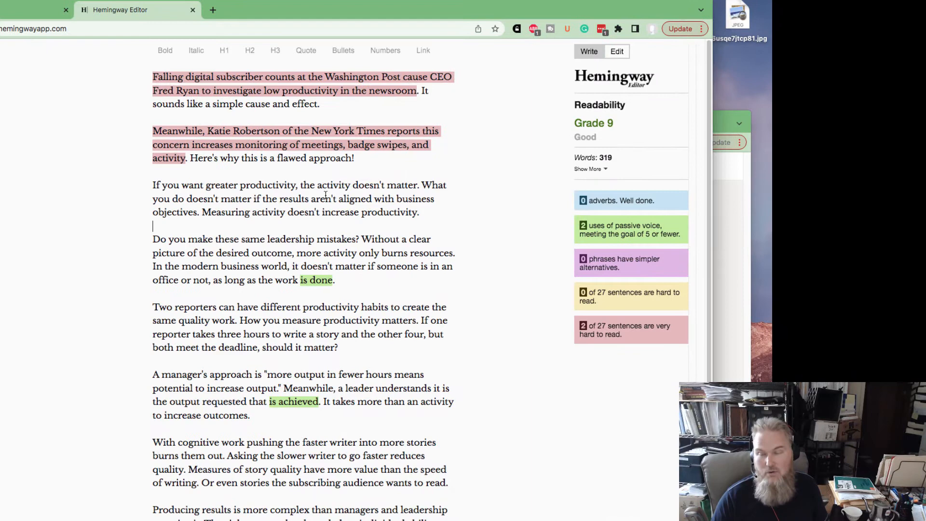
mouse_move(459, 145)
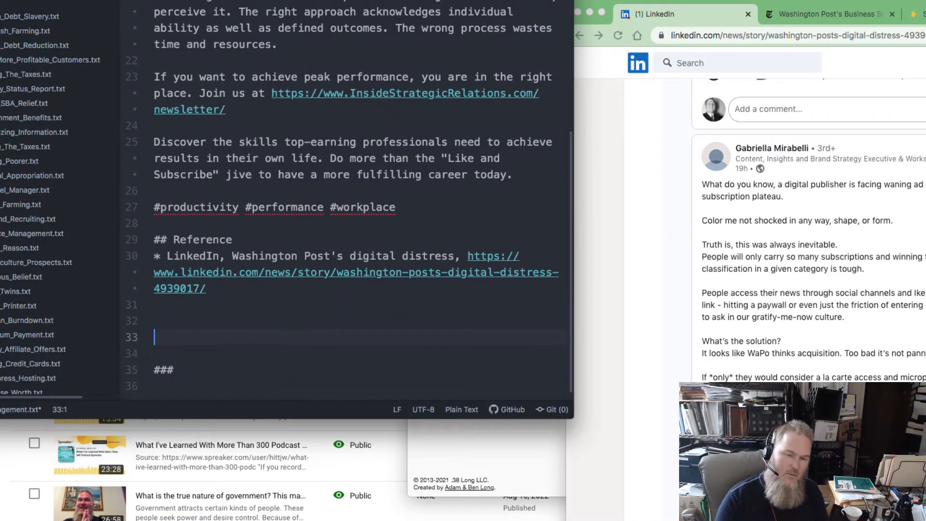
Step: Write the '## Social Media (8/31/2022)' heading and a Washington Post teaser blurb ending 'here's why,' with the Spreaker link
text(## Social Medi)
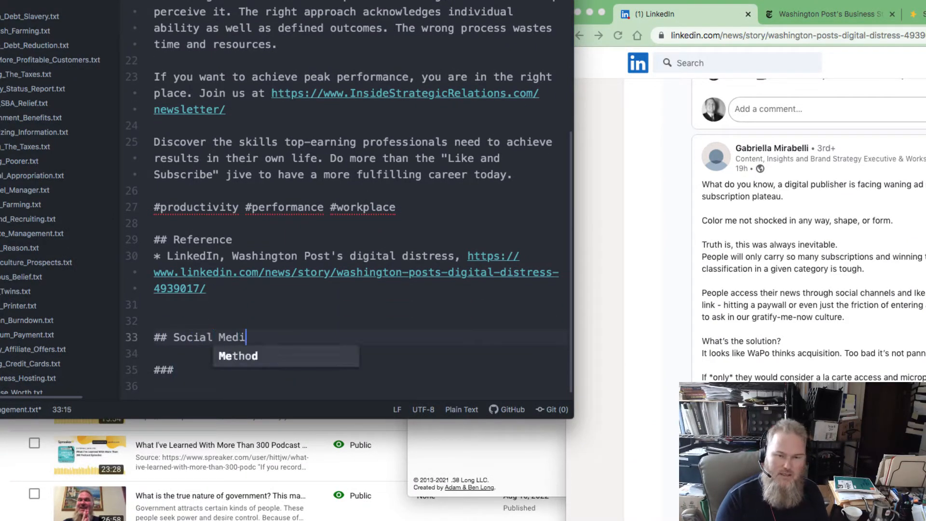
text(a ())
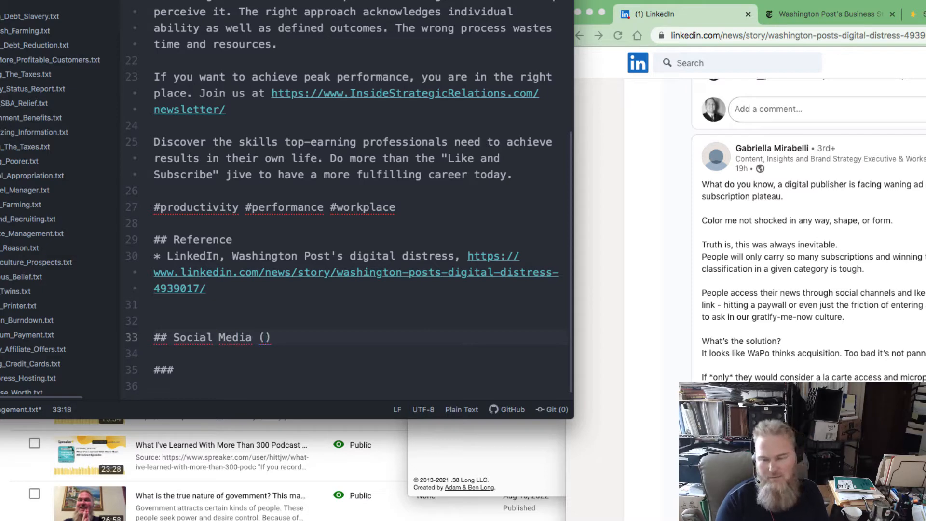
text(8/31/2)
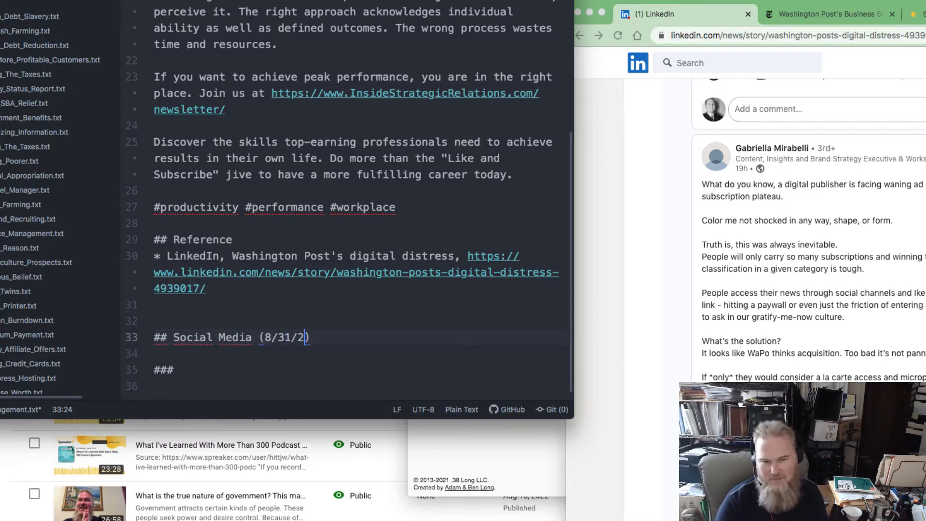
text(Falling digital subscriber counts at the Washington Post cause CEO Fred Ryan to investigate low productivity in the newsroom. It sounds like a simple cause and effect.)
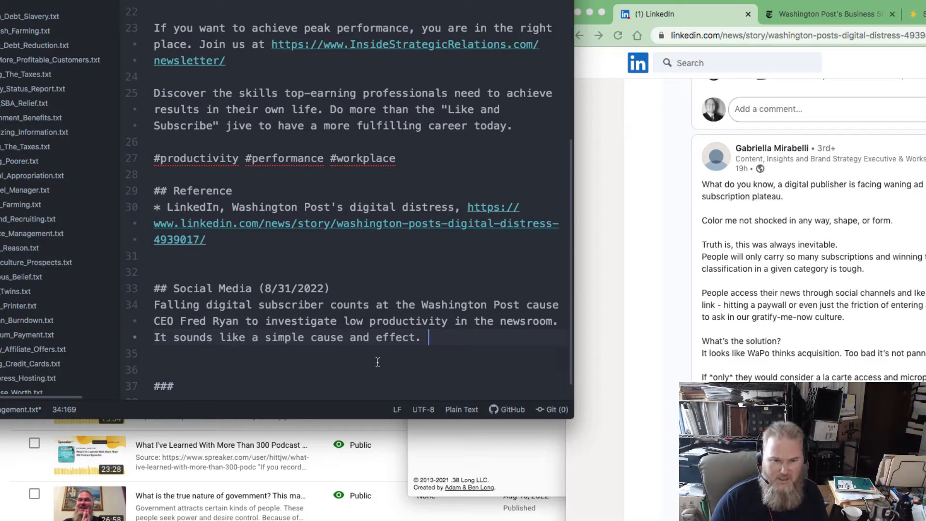
text(But it is a mista)
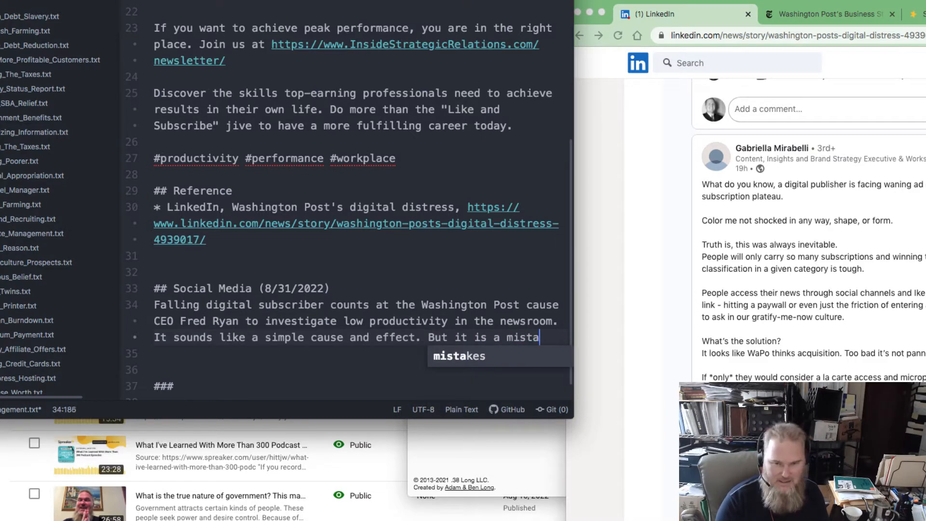
text(ke, here's why,)
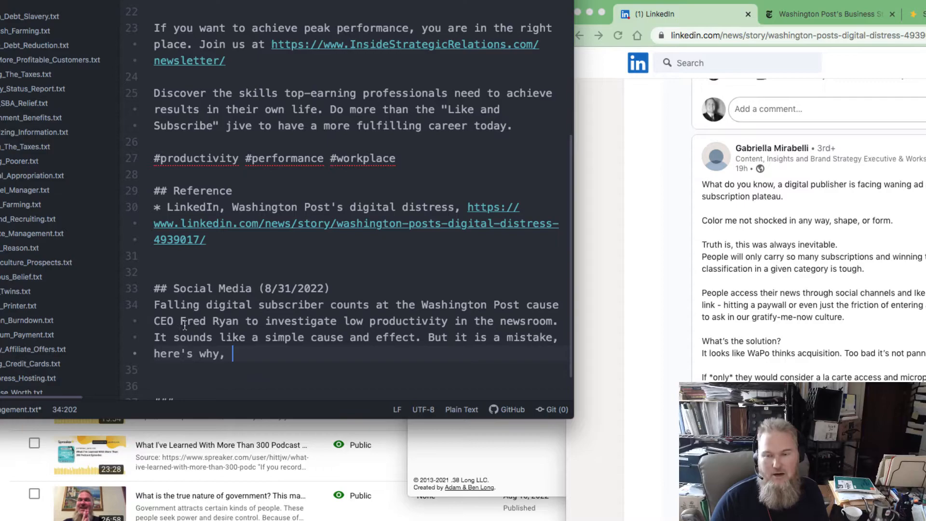
click(428, 337)
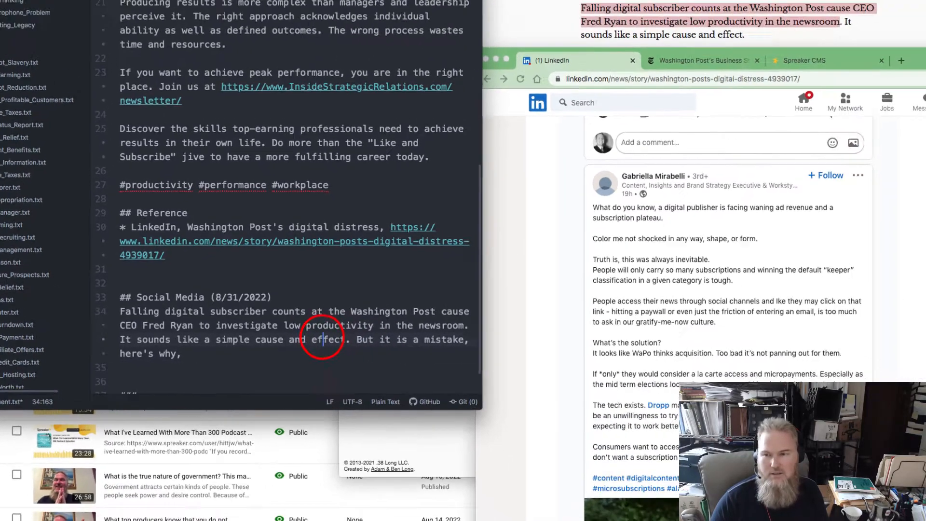
click(805, 60)
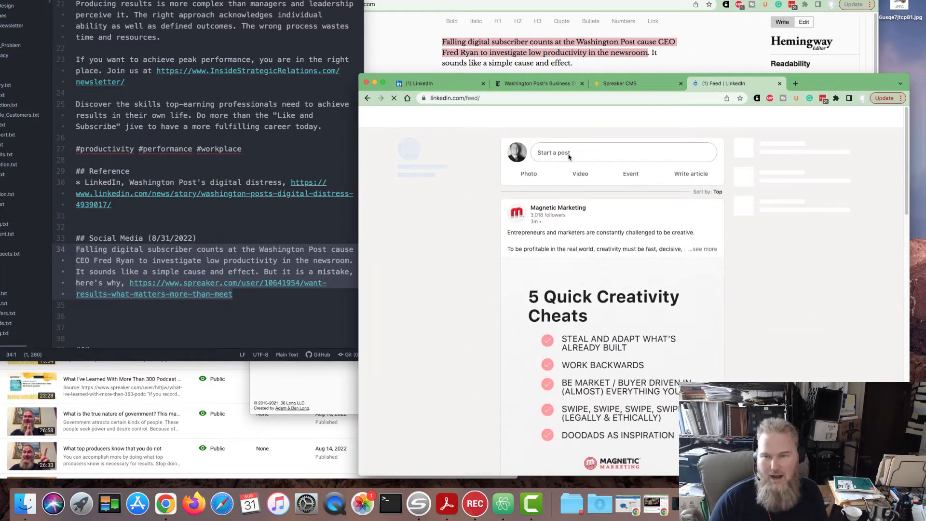
Step: Compose a LinkedIn post from the blurb, accept the 'caused' fix, and publish it to the feed
click(622, 151)
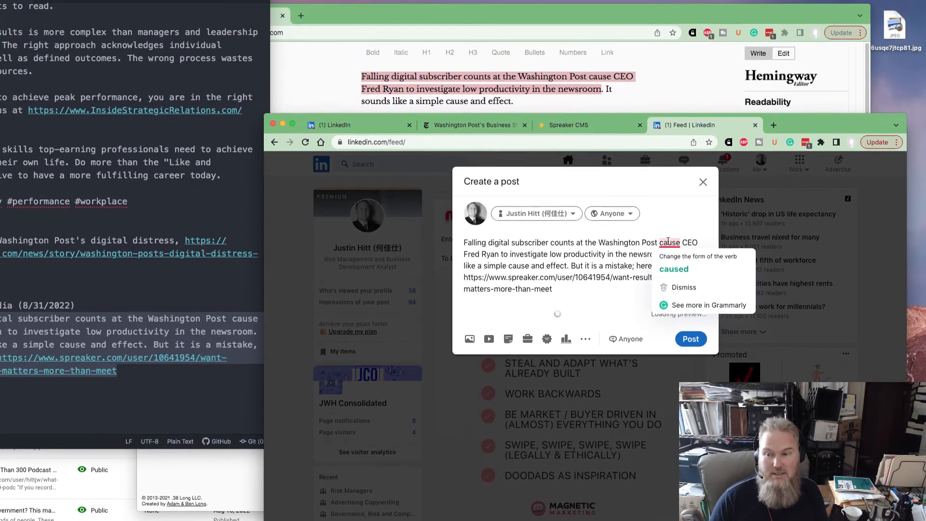
click(673, 269)
text( #productivity)
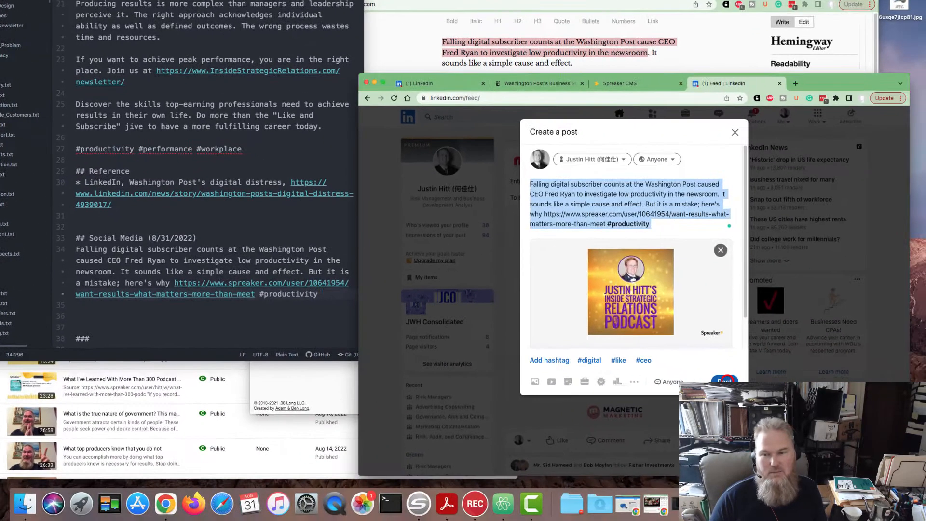
click(735, 132)
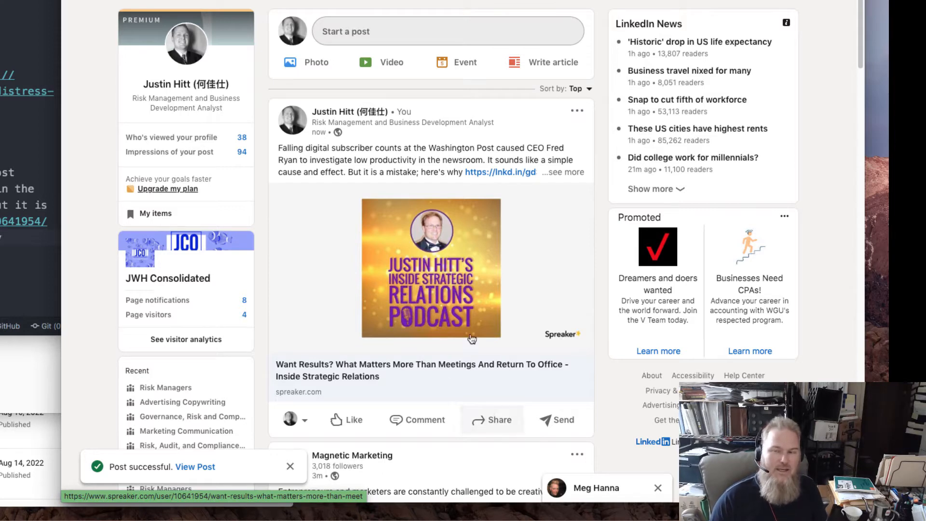
mouse_move(449, 310)
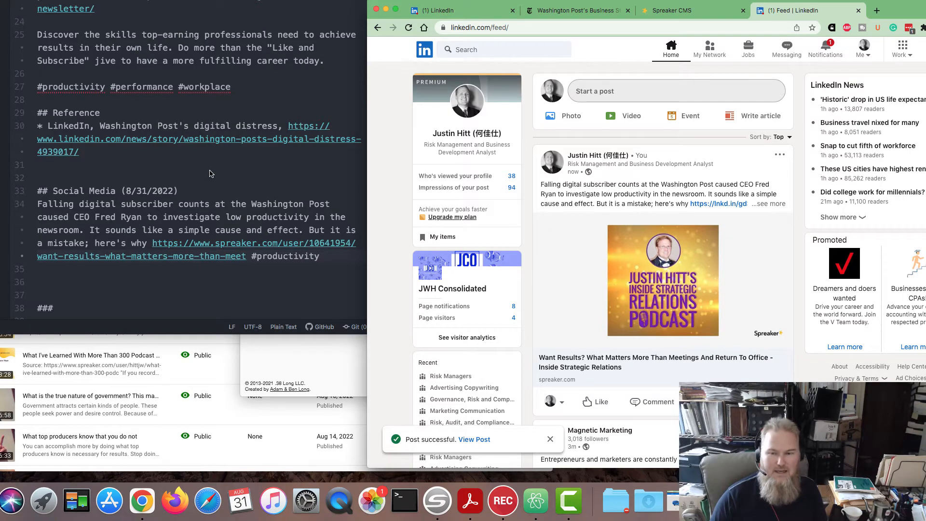
scroll(down, 3)
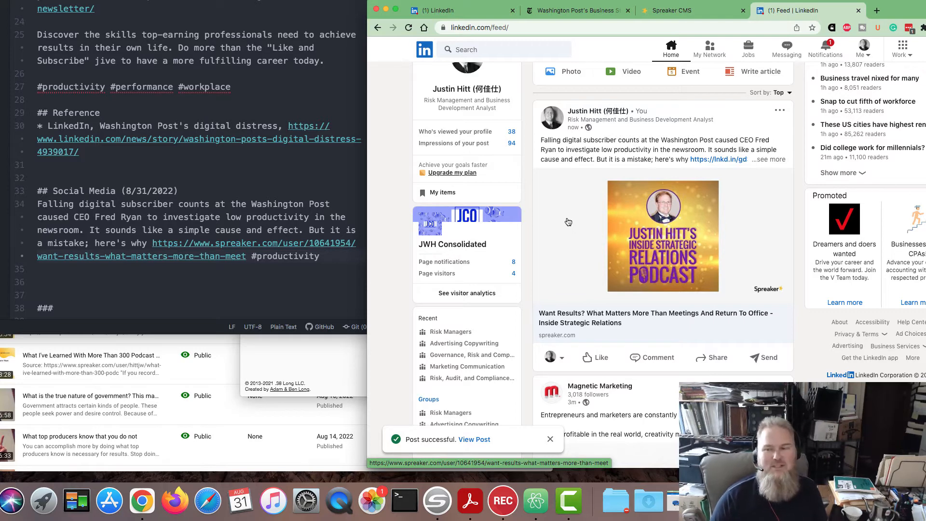
mouse_move(569, 214)
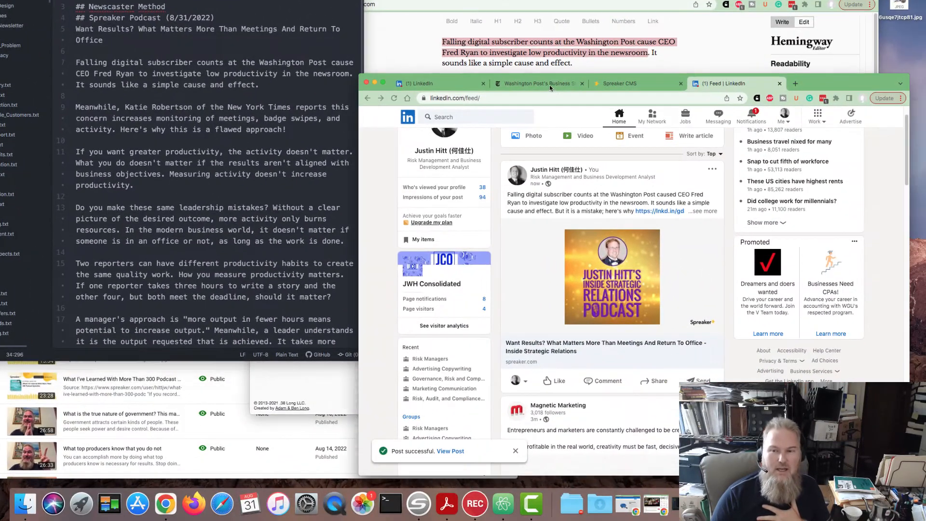
Step: Cite the NYT headline 'Frustrations Mount at Washington Post as Its Business Struggles' under Reference and start the second blurb
click(537, 83)
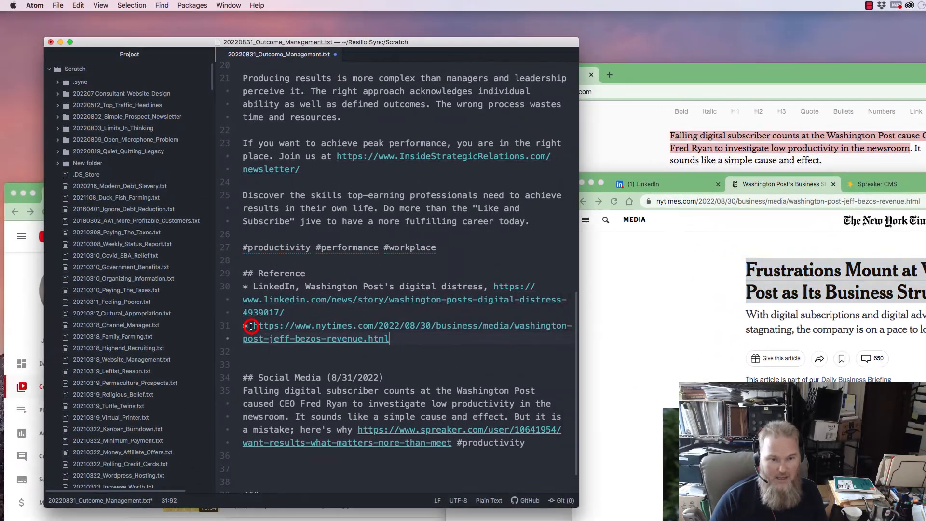
text(Frustrations Mount at Washington Post as Its Business Struggles,)
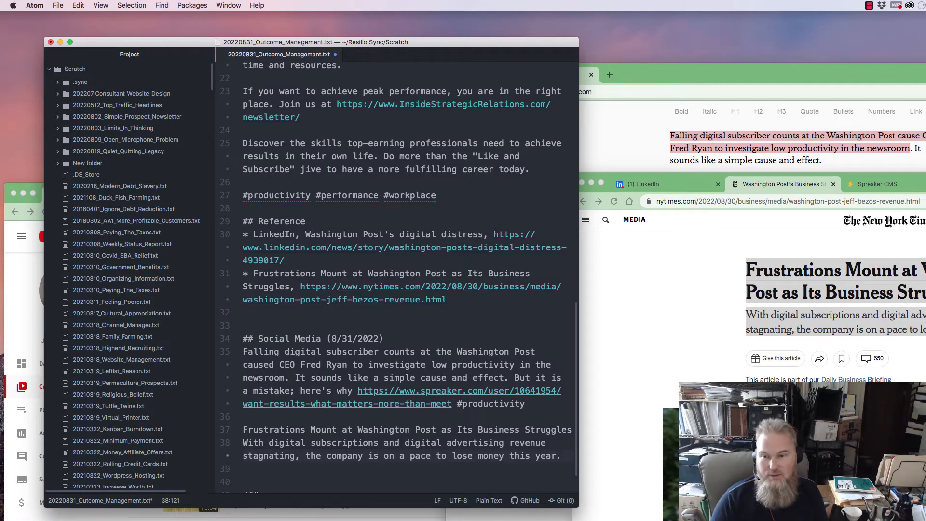
mouse_move(852, 338)
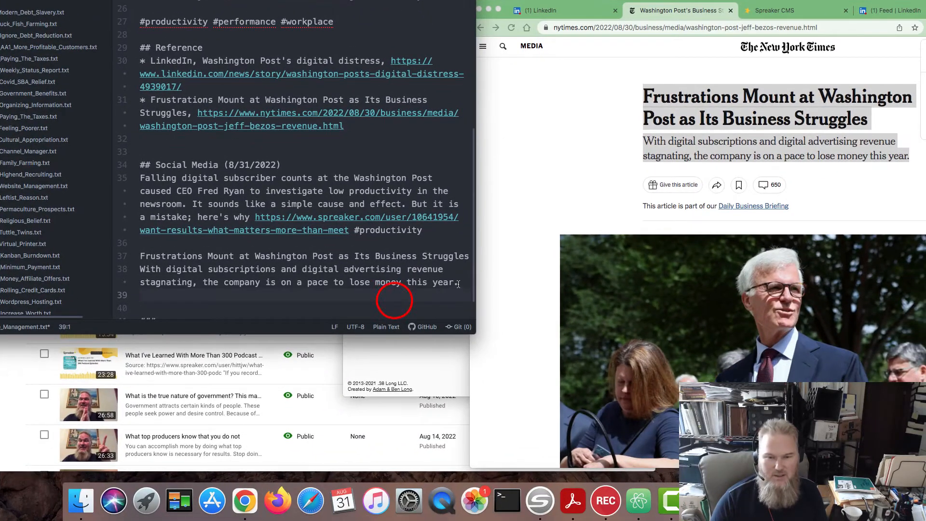
text(j)
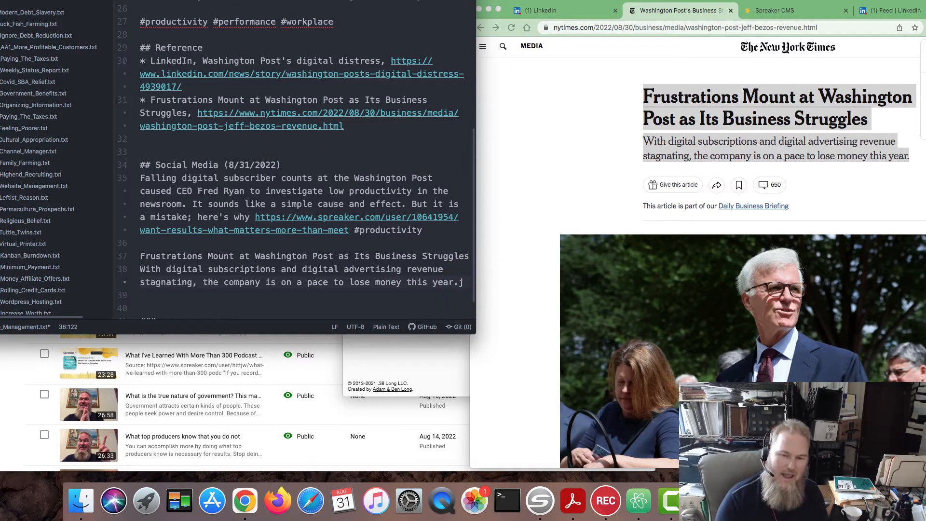
text(And lookin)
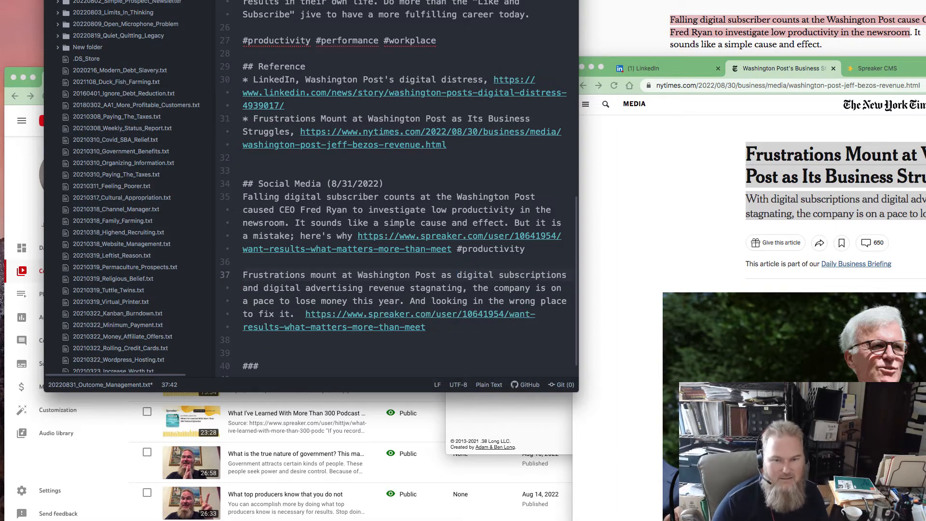
Step: Reword the second blurb's lose-money sentence with ', and they' before the Spreaker link
click(457, 275)
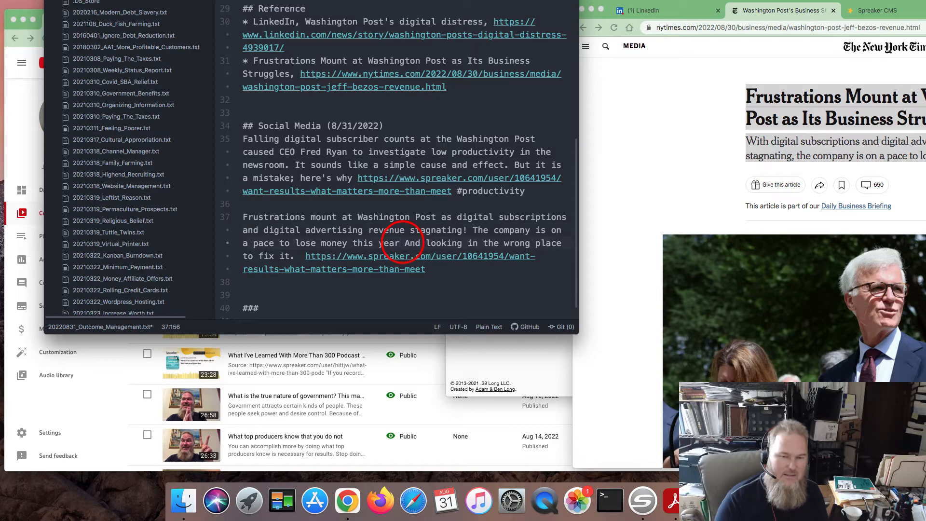
text(, and)
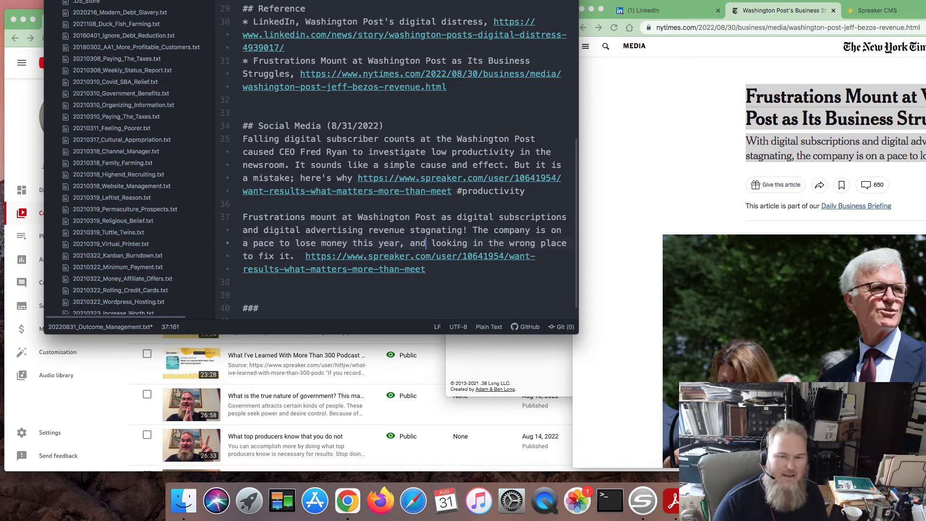
text(they)
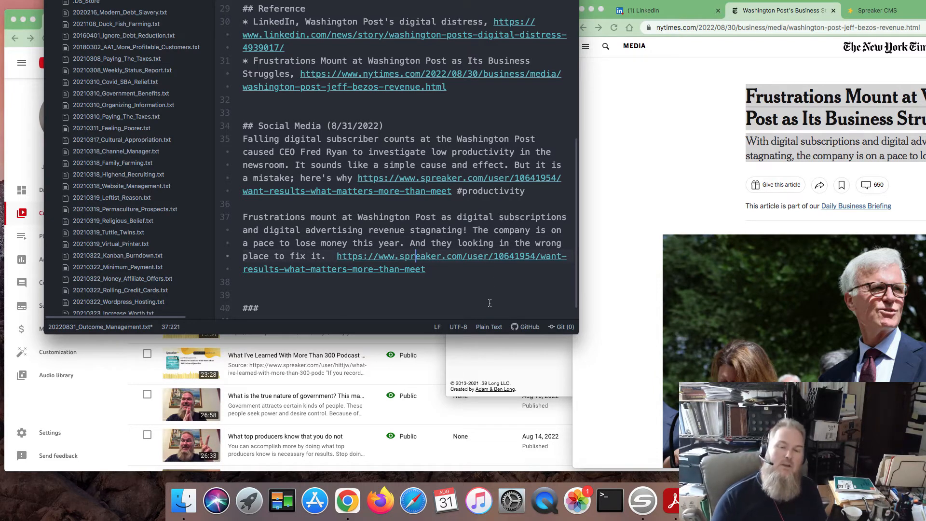
click(485, 289)
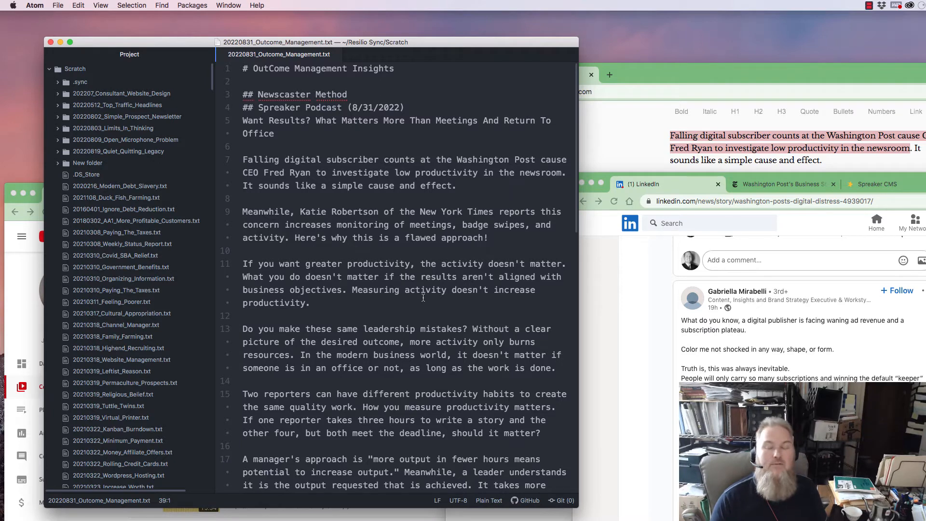
scroll(down, 3)
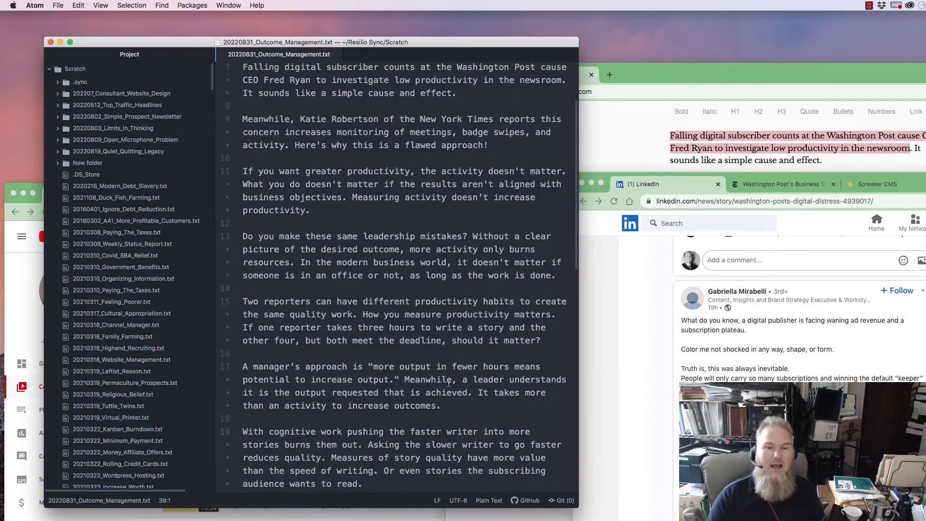
scroll(down, 3)
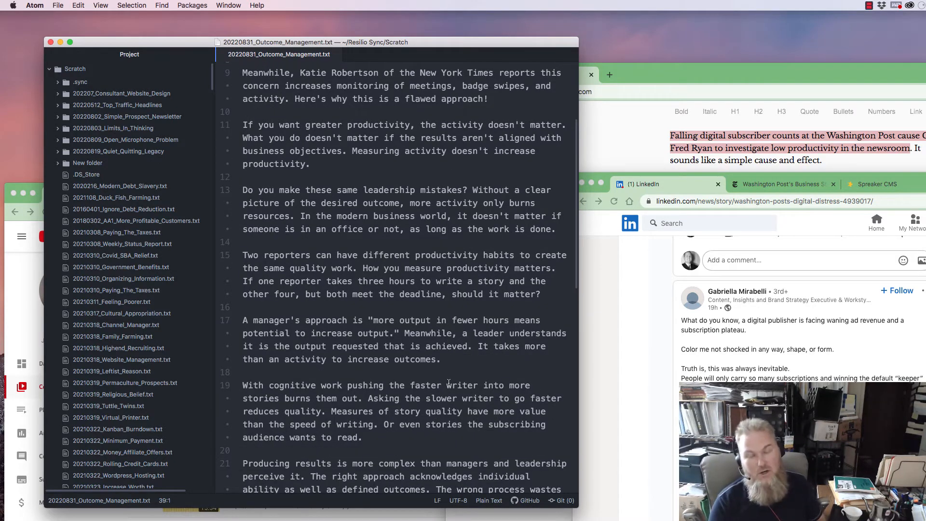
scroll(down, 3)
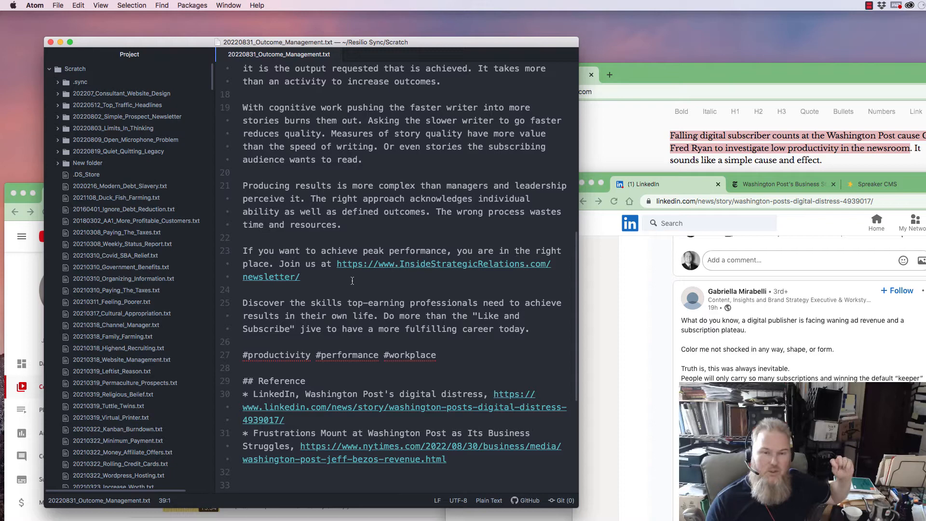
click(354, 289)
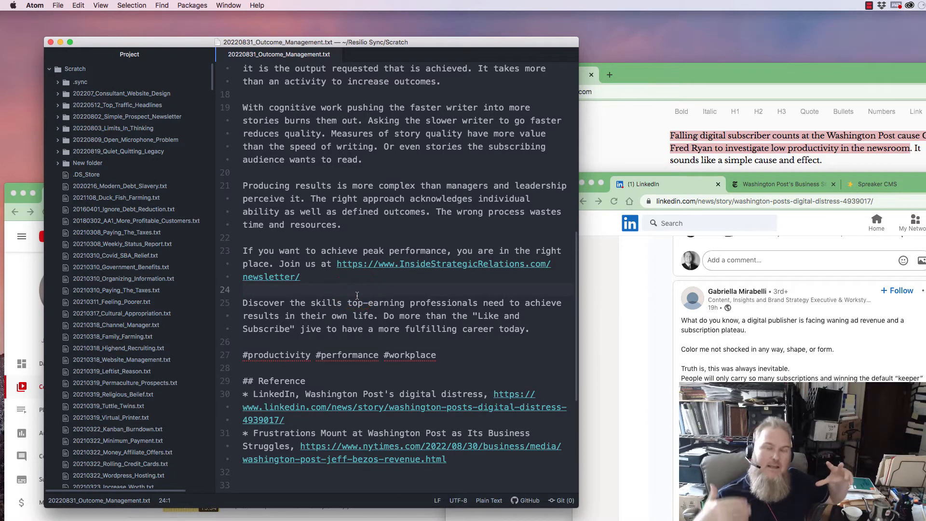
click(244, 291)
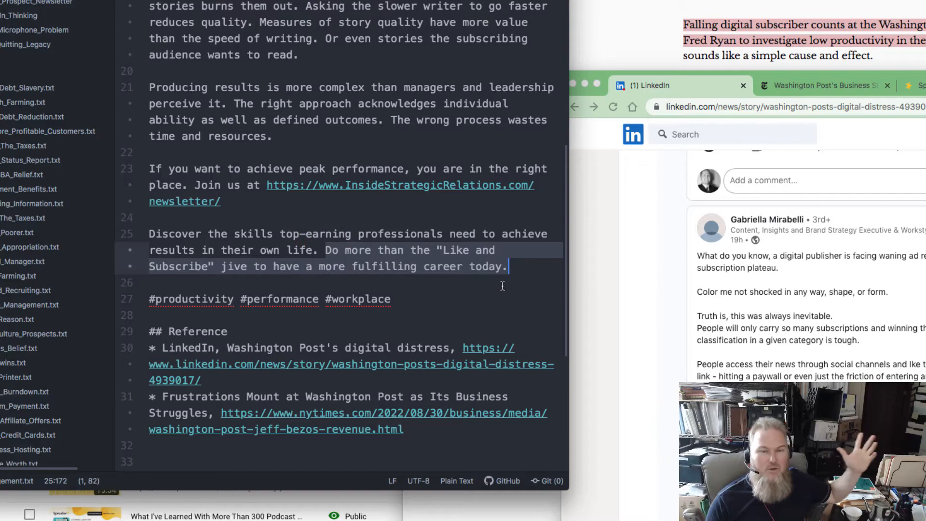
click(222, 266)
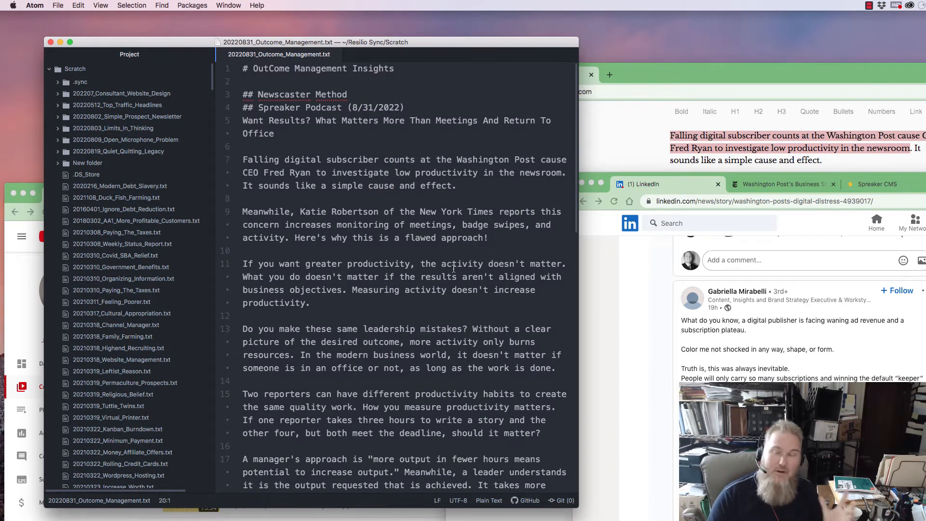
scroll(down, 3)
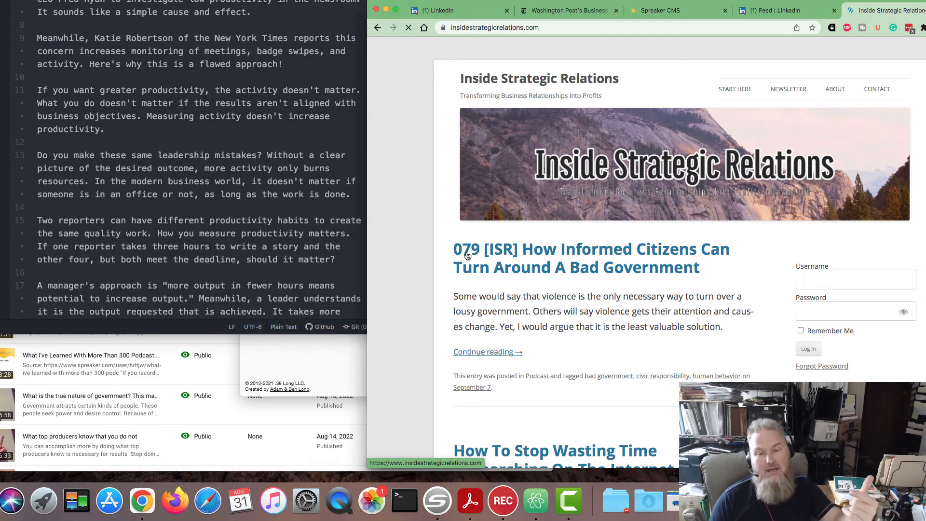
Step: Scroll through the Inside Strategic Relations site's recent episode posts, including one on media bias risk factors
scroll(down, 3)
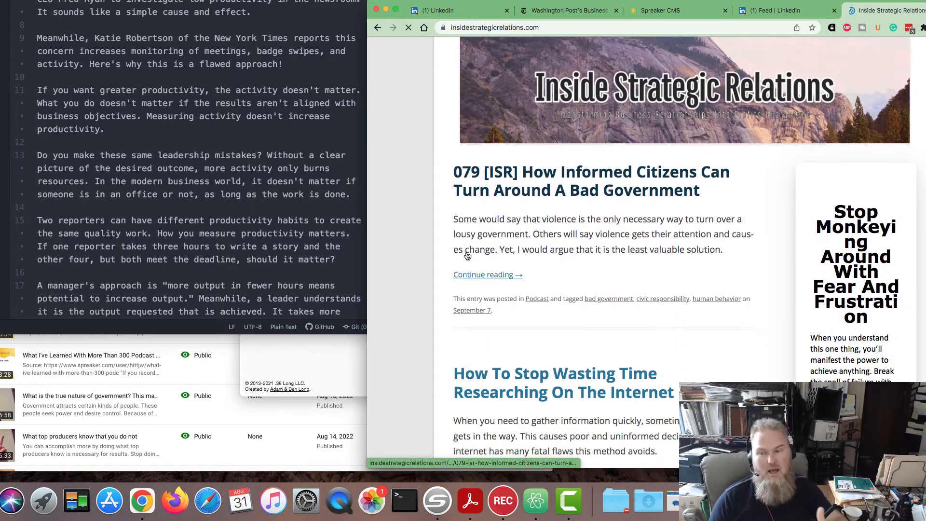
scroll(down, 3)
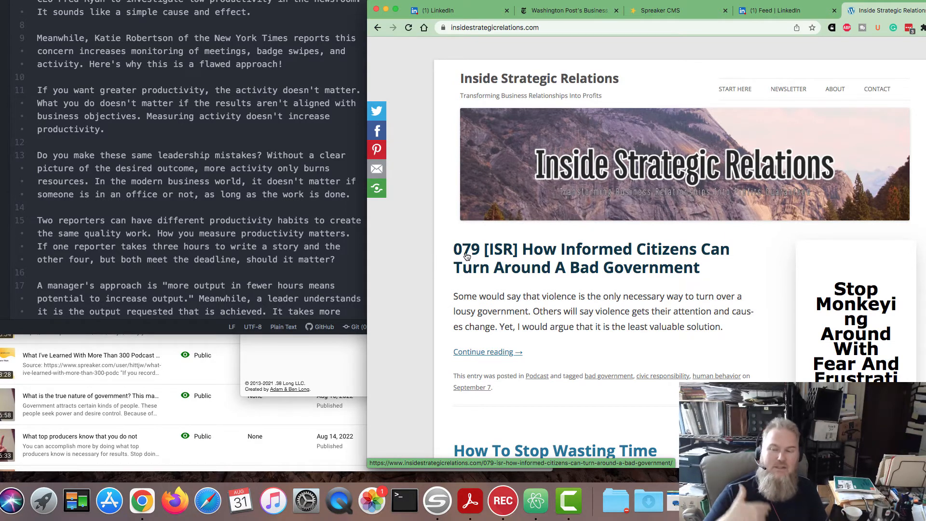
scroll(down, 3)
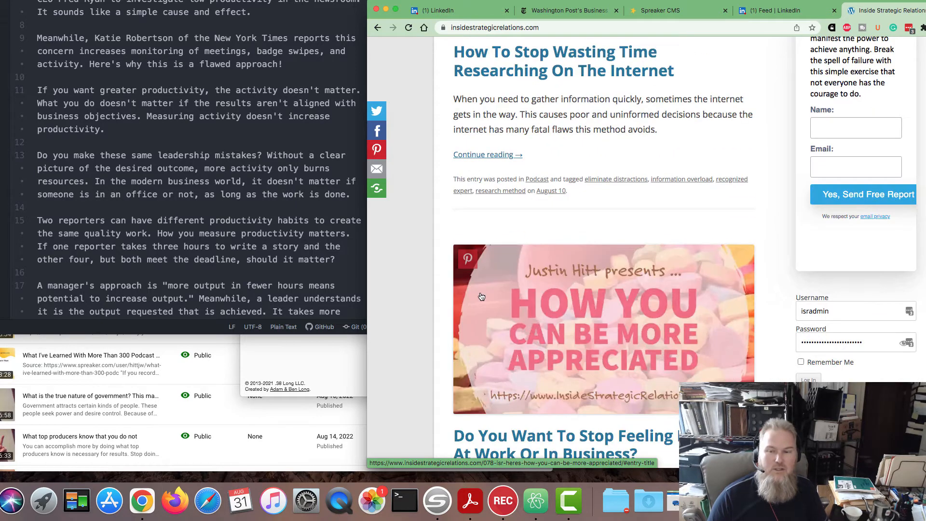
scroll(down, 3)
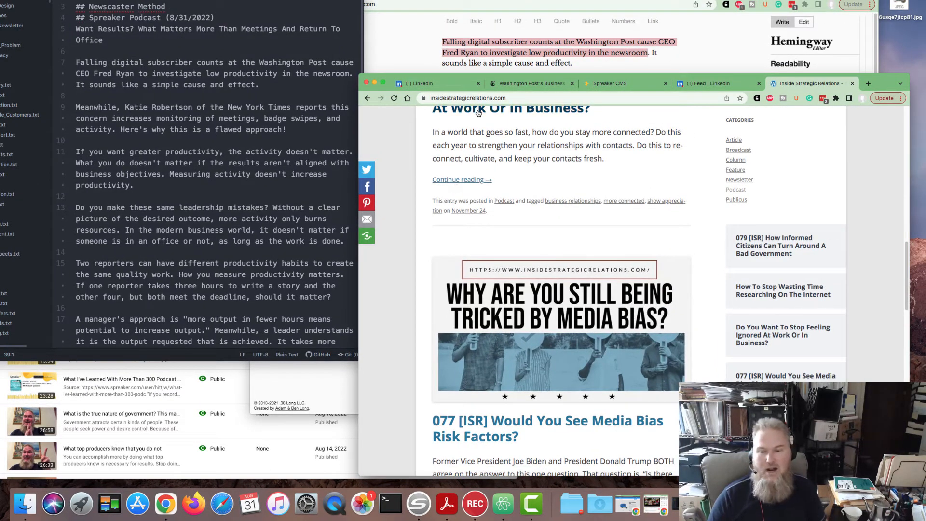
mouse_move(426, 338)
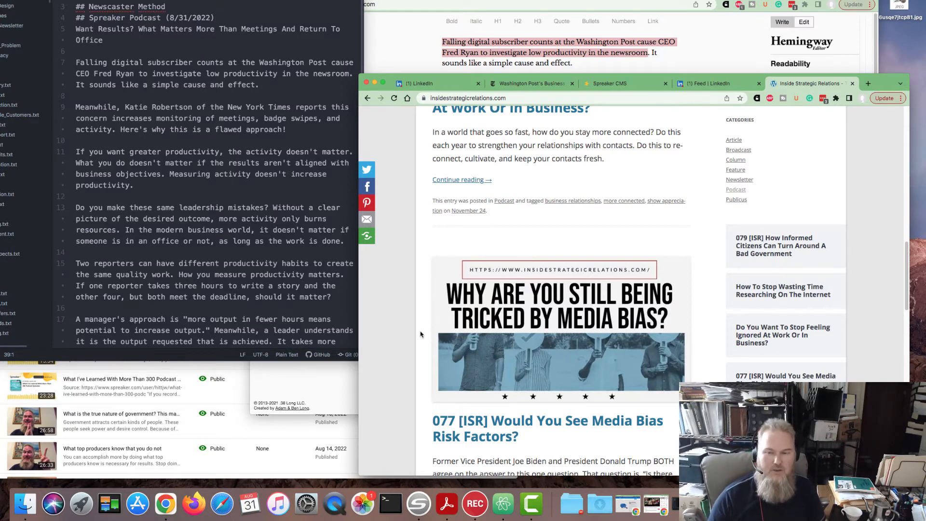
mouse_move(394, 344)
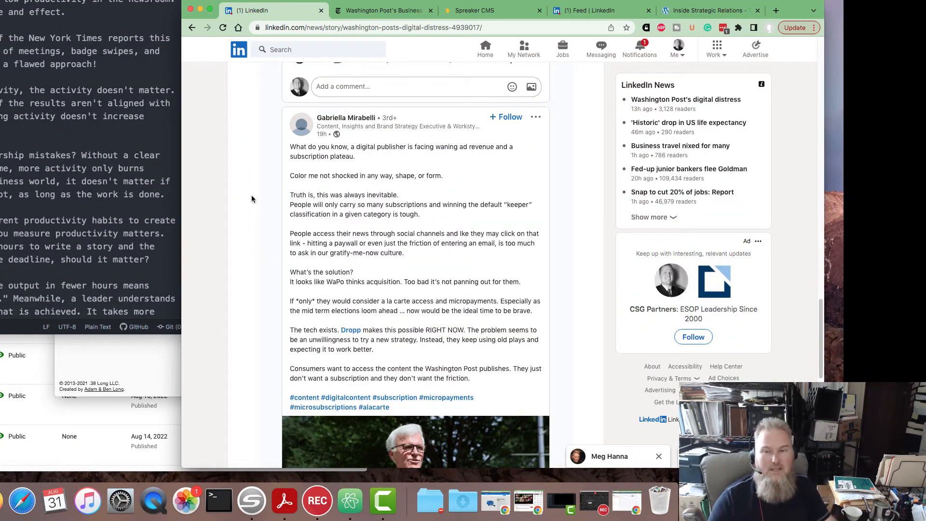
Step: Review the NYT article and Spreaker episode details, then return to the Inside Strategic Relations site
click(381, 9)
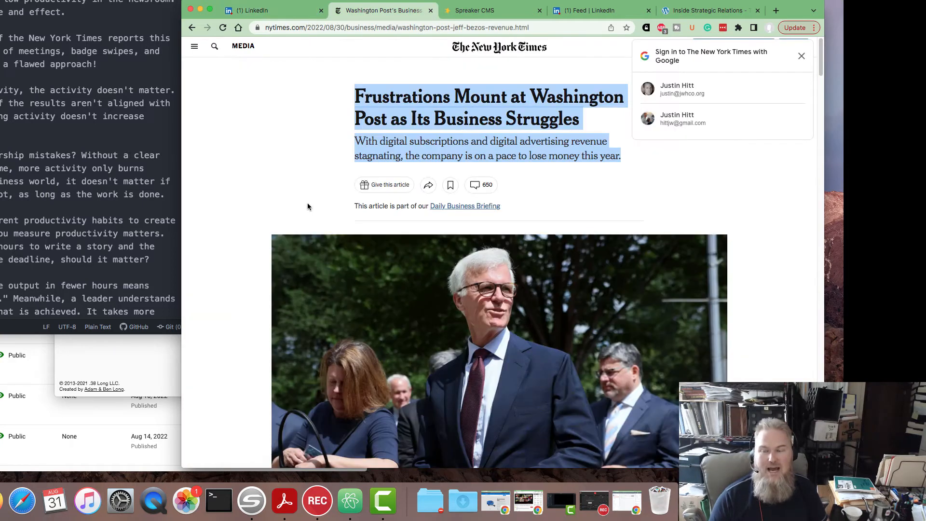
mouse_move(289, 172)
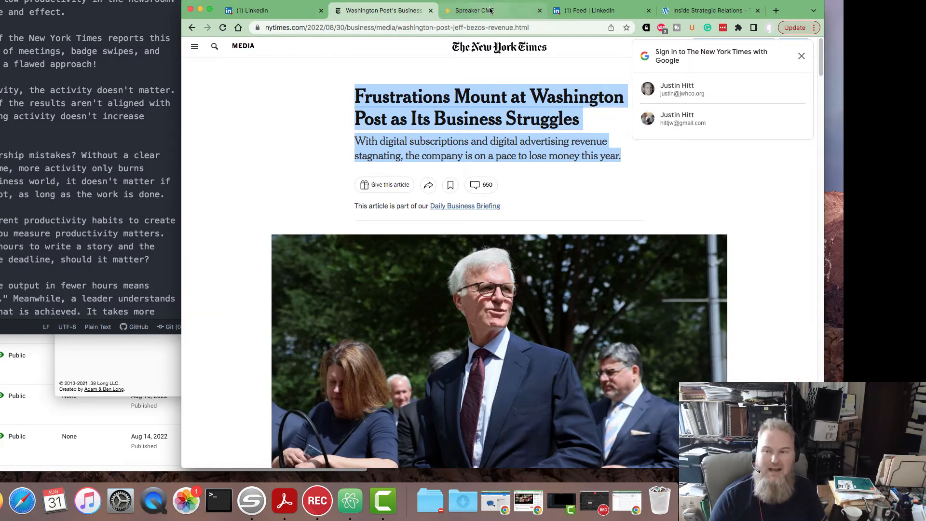
click(492, 11)
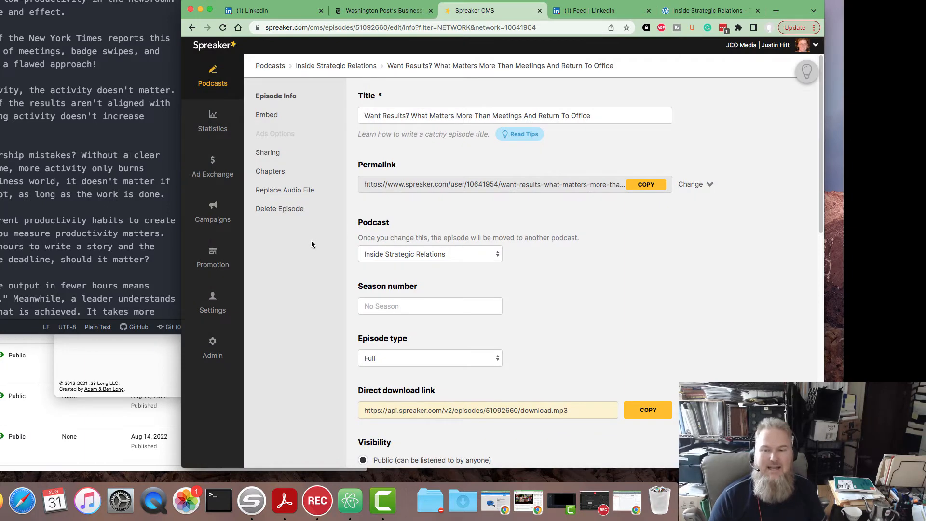
scroll(down, 3)
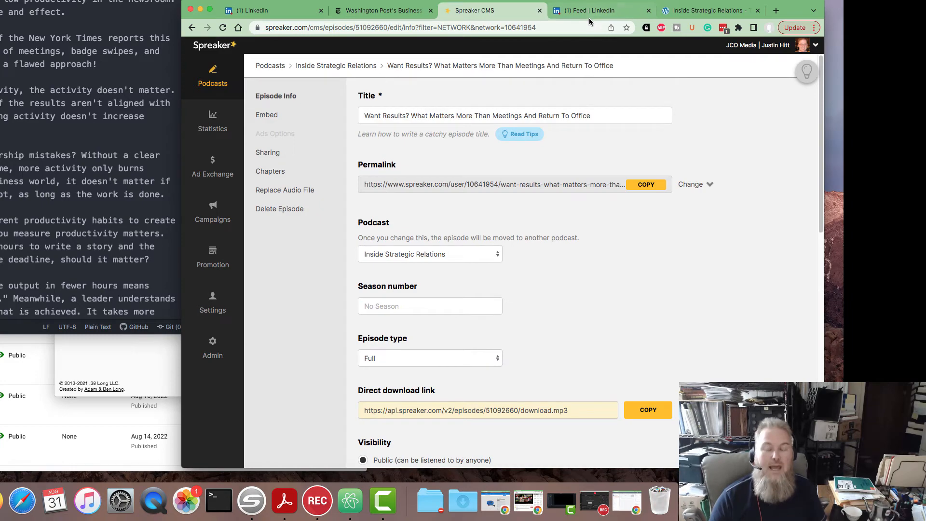
click(706, 10)
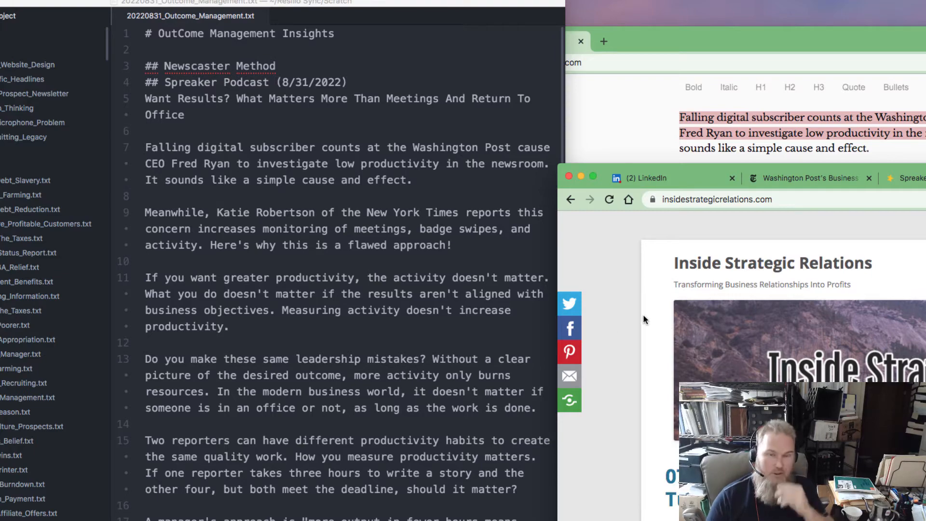
Step: Scroll the script down to the references and the dated Social Media blurbs
scroll(down, 3)
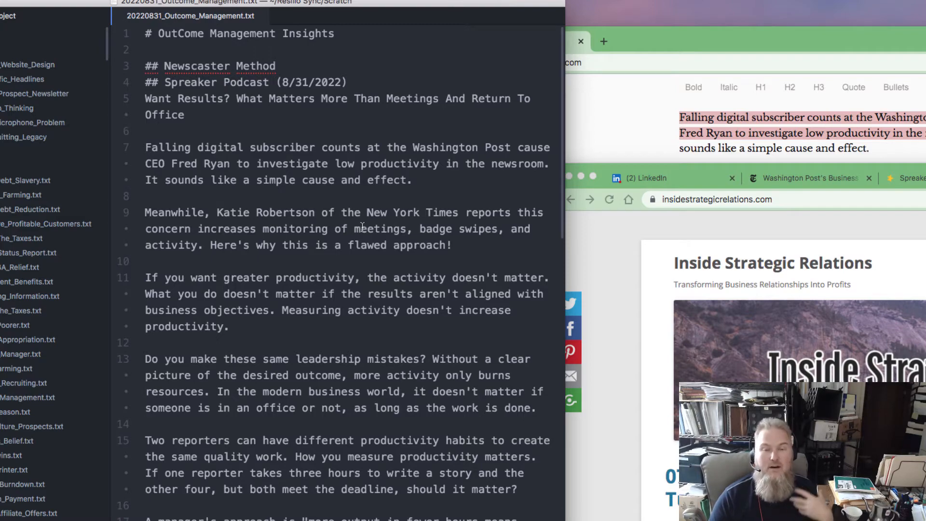
scroll(down, 3)
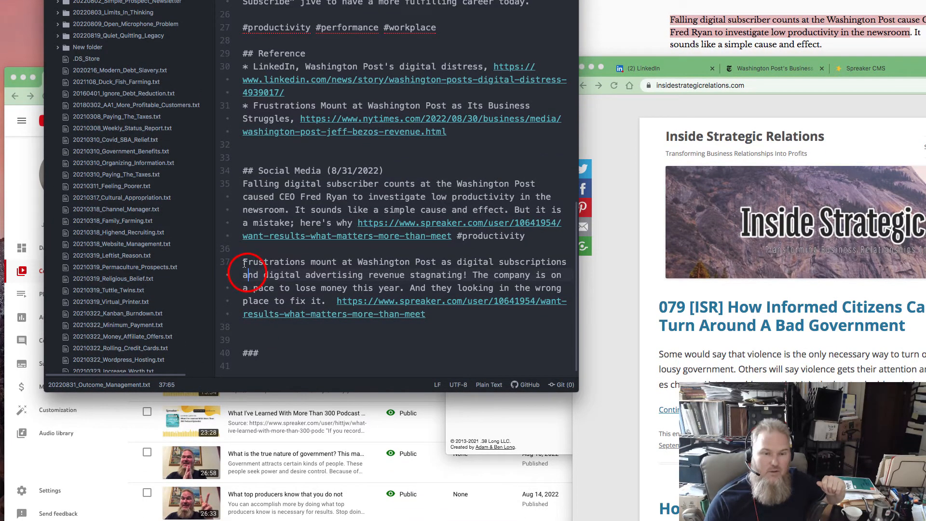
Step: Write a third blurb 'Click here for insights to increase productivity' reusing the second blurb's opening
drag(243, 262, 464, 275)
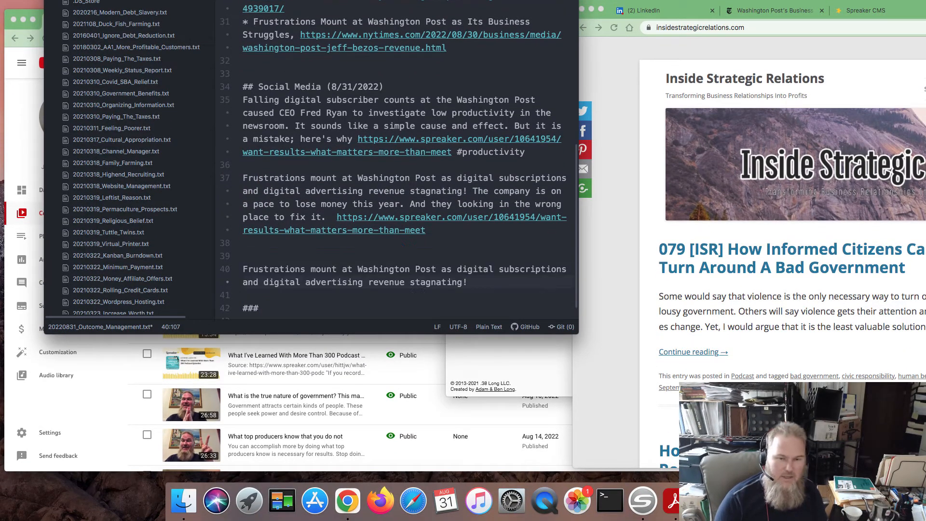
text(Click here f)
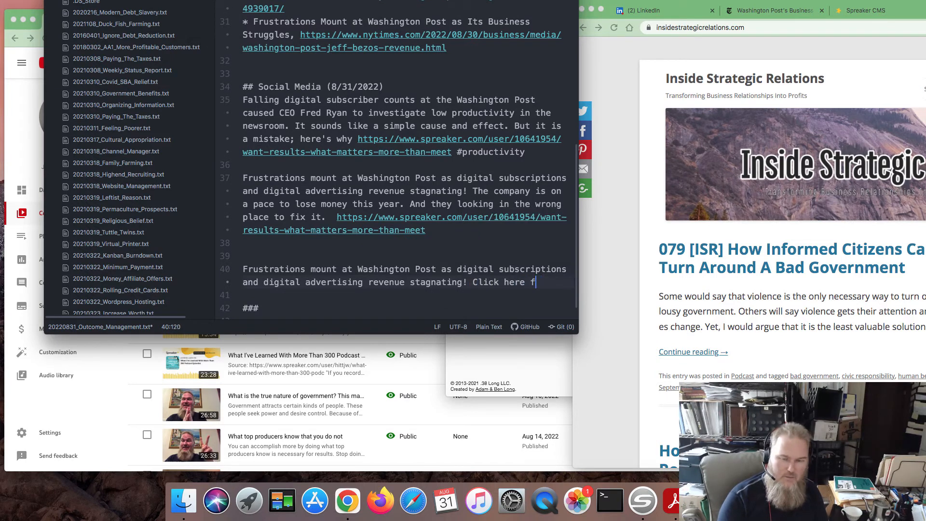
text(or insight)
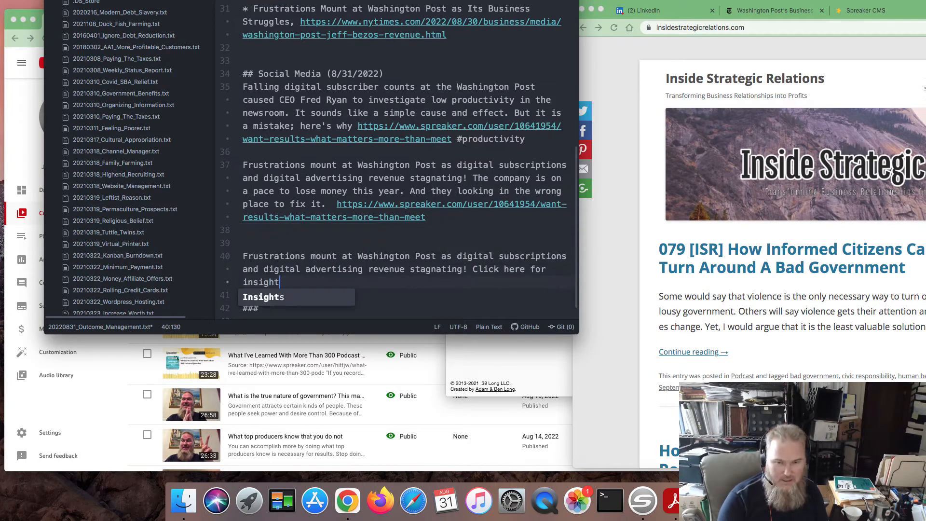
text(s to grow your)
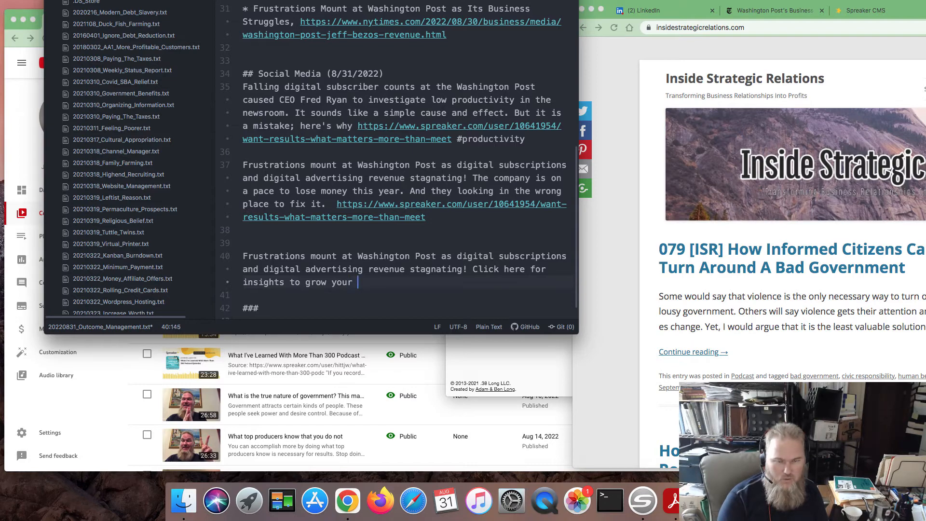
text(subscriber base,)
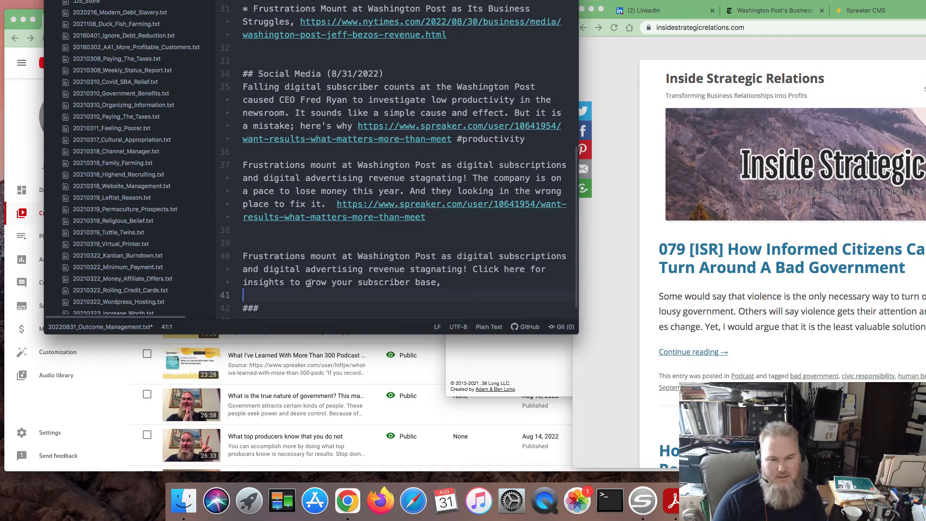
drag(305, 281, 438, 282)
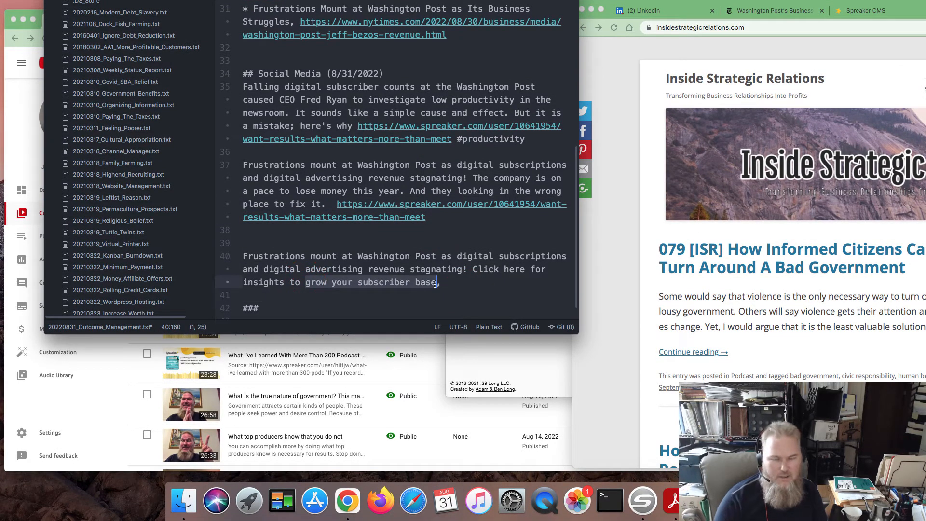
text(increase productivity)
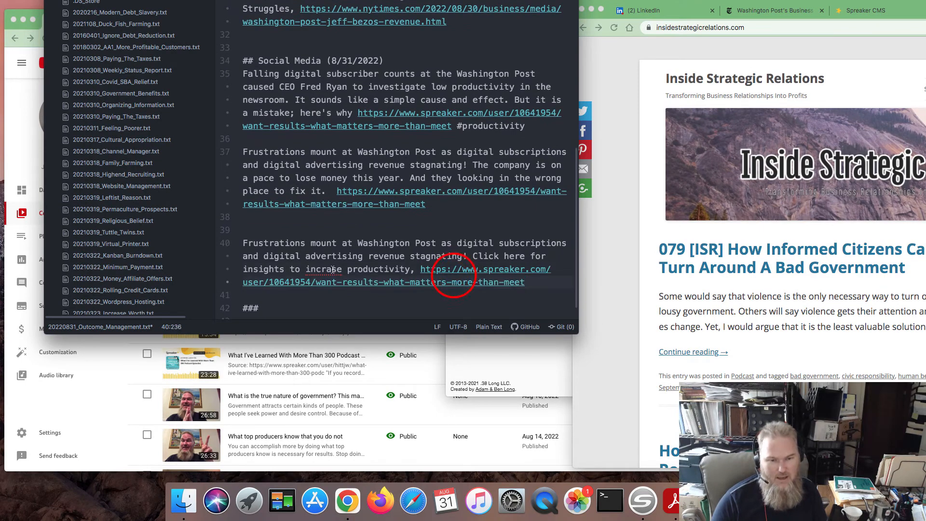
Step: Fix the misspelt 'incrase' to 'increase' via the spelling suggestion
right_click(324, 269)
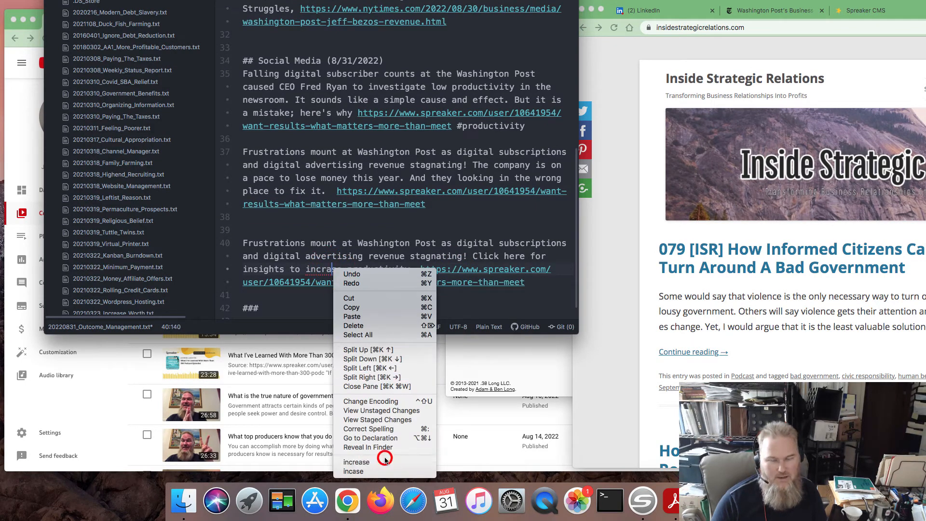
click(355, 461)
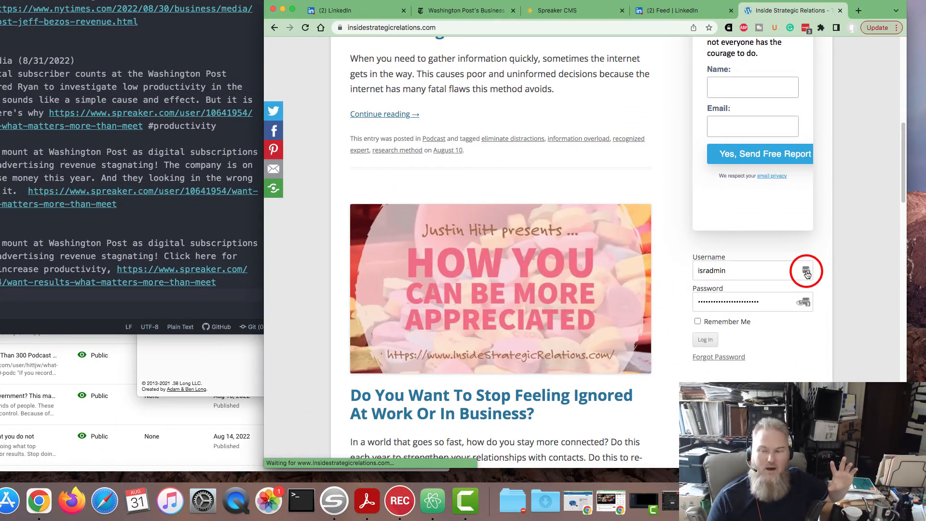
Step: Sign in to the Inside Strategic Relations site, dismiss the signup banner and browse its courses listing
click(805, 271)
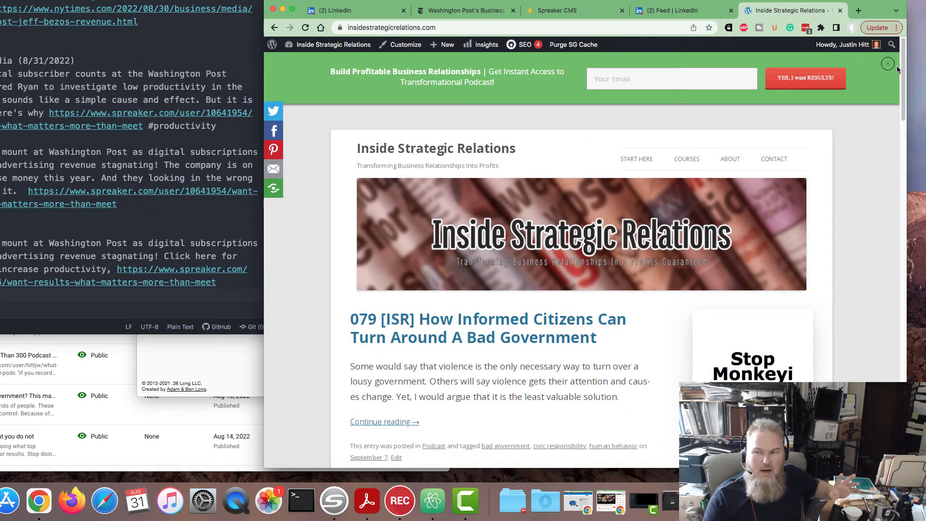
click(887, 64)
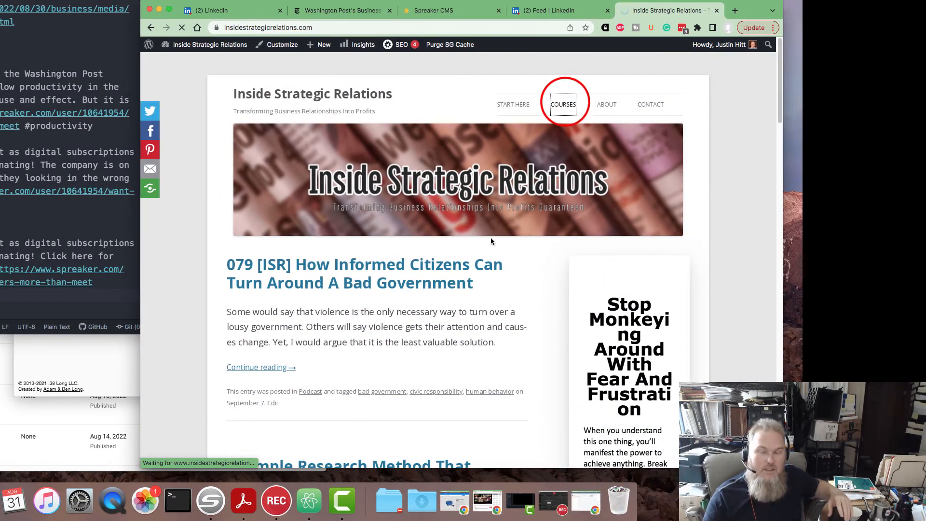
click(562, 104)
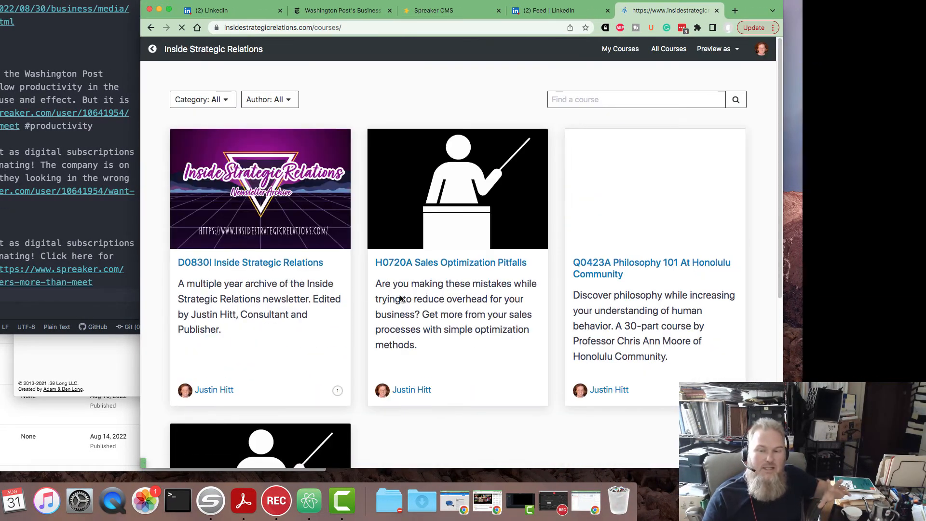
scroll(down, 3)
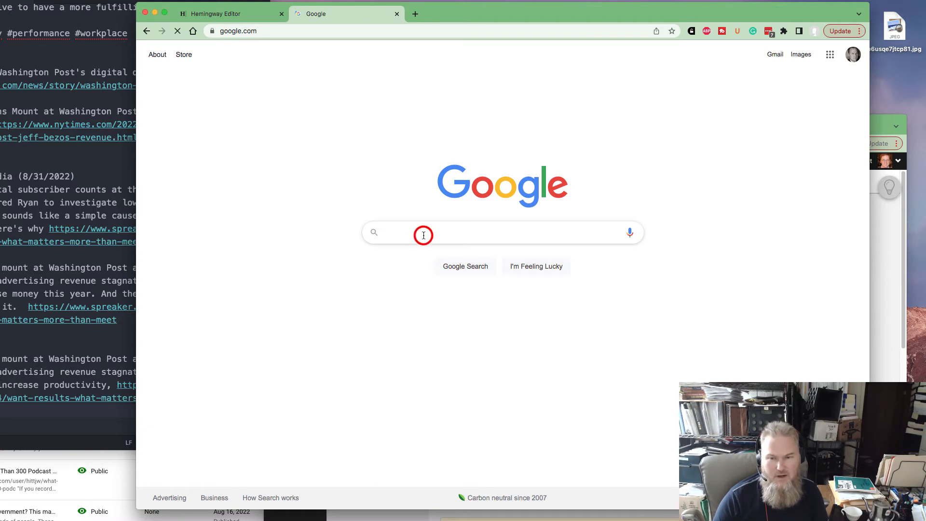
mouse_move(524, 235)
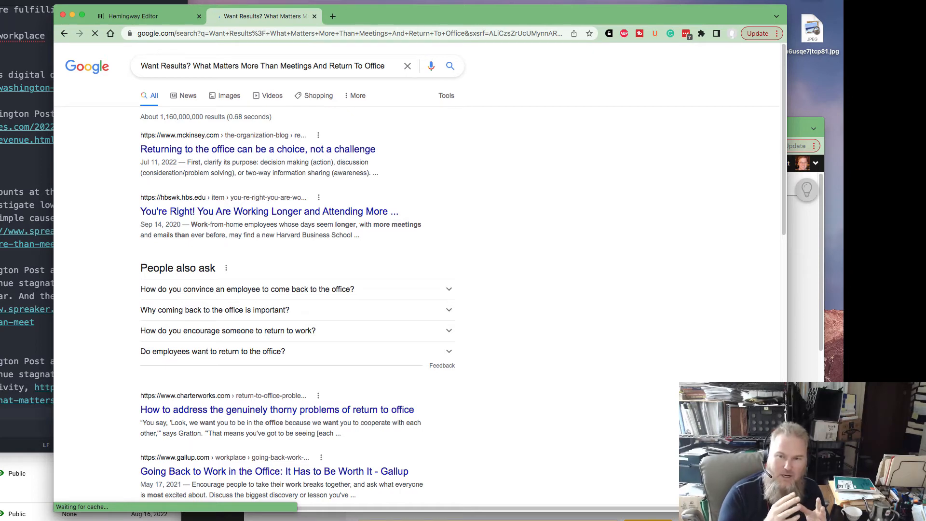
Step: Enable the Ubersuggest panel to show SEO metrics for the episode-title search results
click(93, 33)
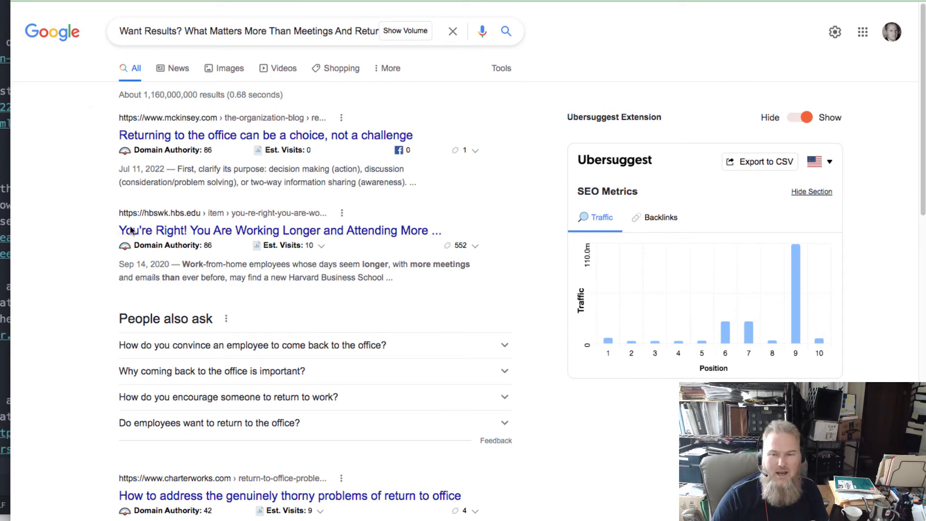
mouse_move(221, 324)
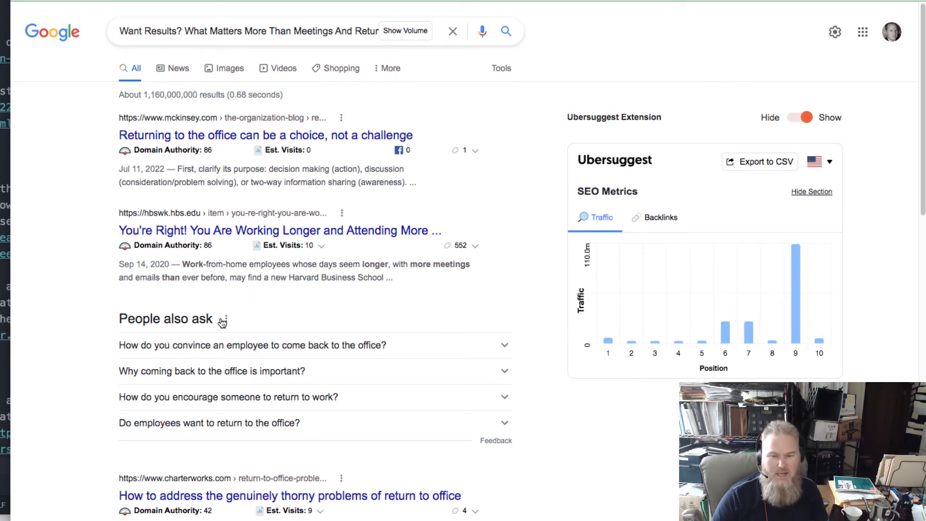
mouse_move(28, 390)
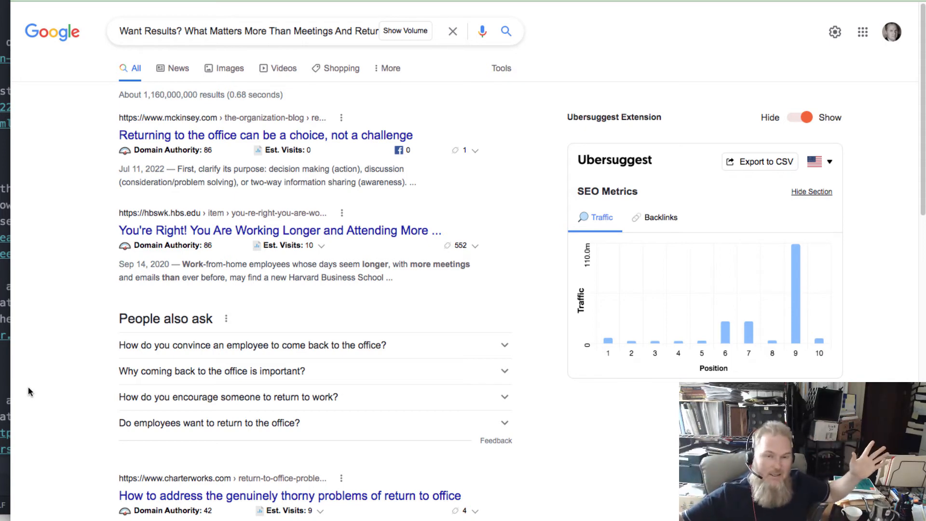
mouse_move(154, 385)
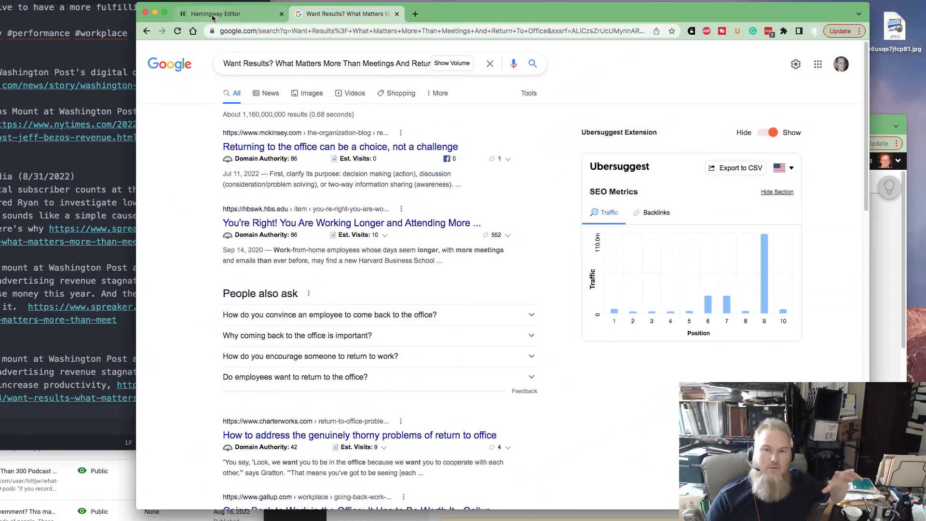
Step: Share the new Spreaker episode to YouTube from its Sharing options
click(230, 14)
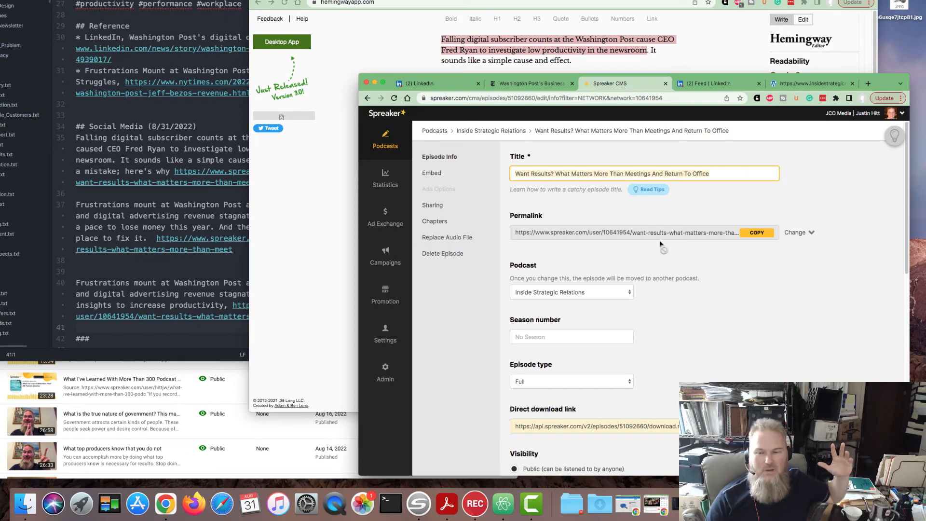
mouse_move(709, 367)
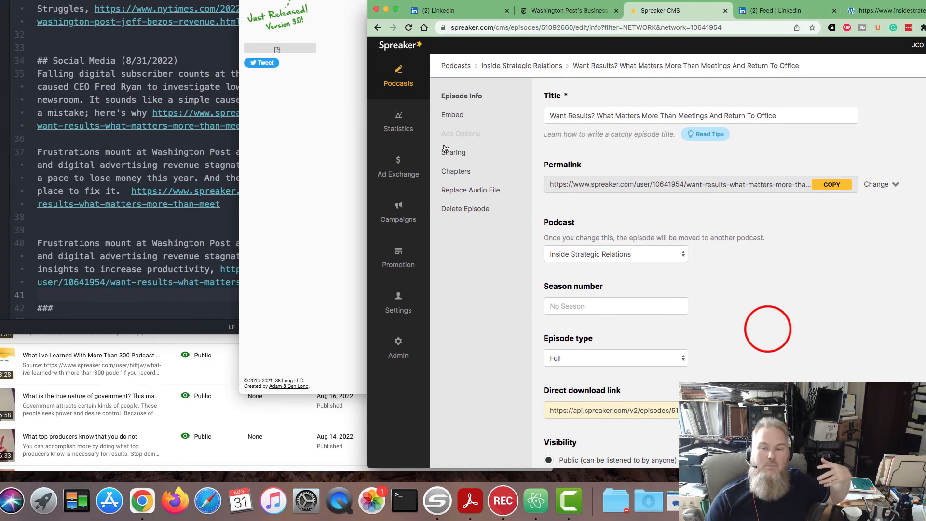
click(453, 152)
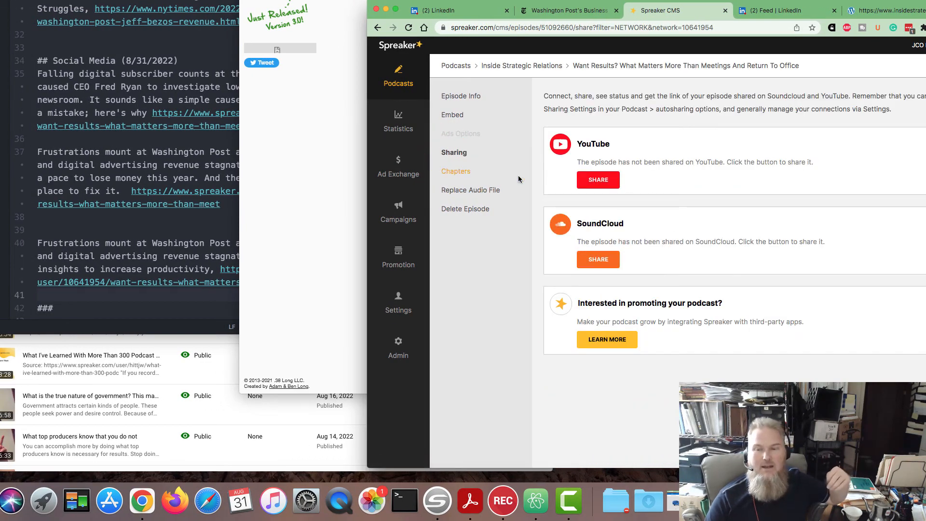
click(598, 179)
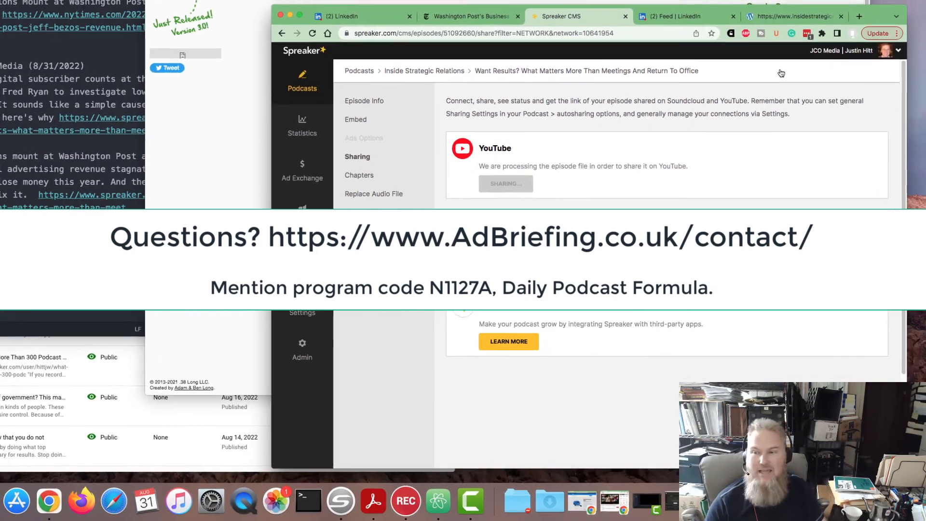
Step: Browse the AdBriefing Copywriting Tips site and go to its contact page with the mailing address
click(859, 10)
text(adbriefing.co.uk/newsletter/)
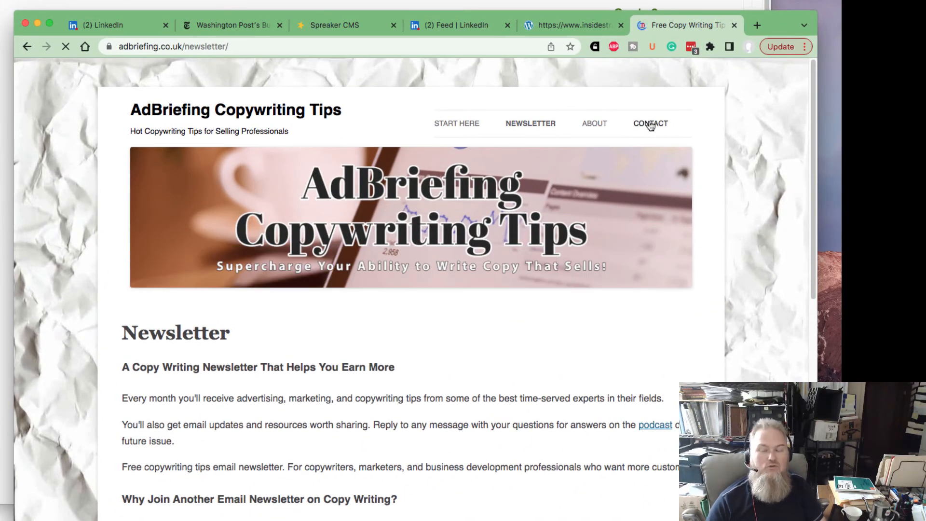
mouse_move(436, 345)
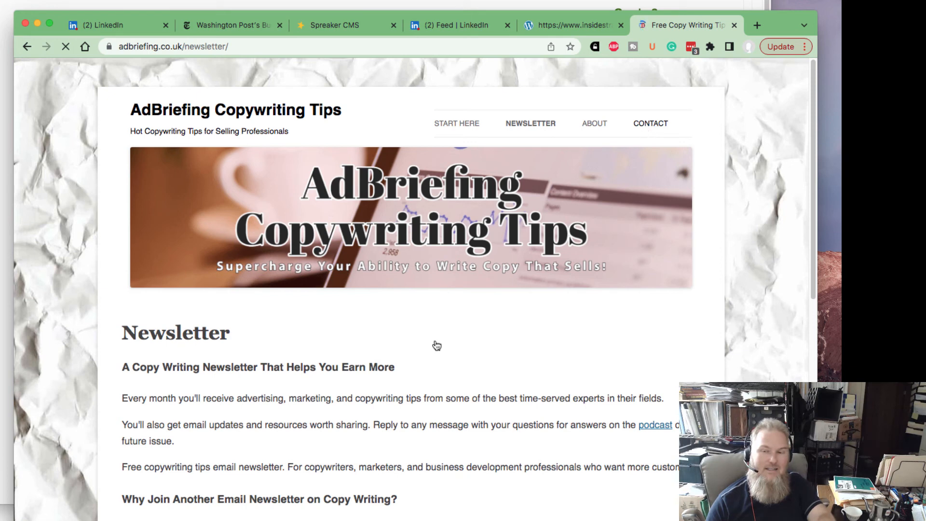
mouse_move(317, 473)
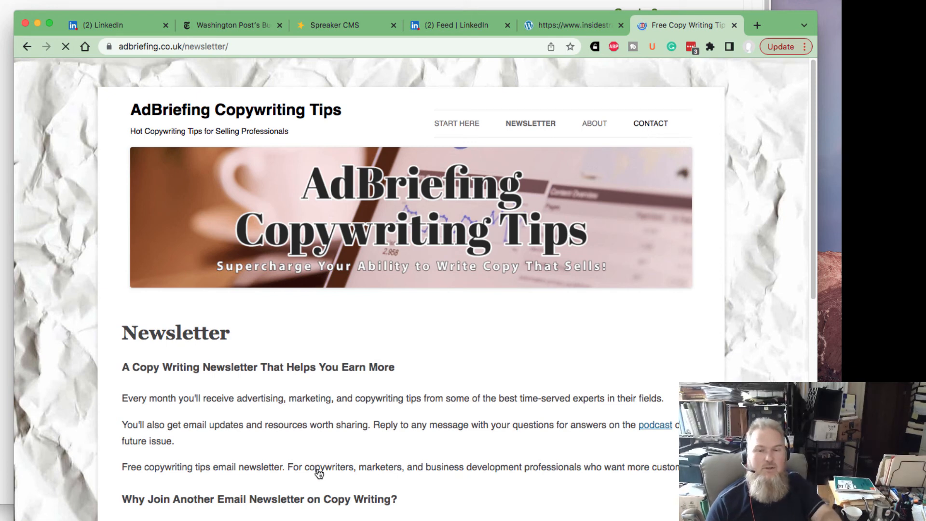
mouse_move(291, 478)
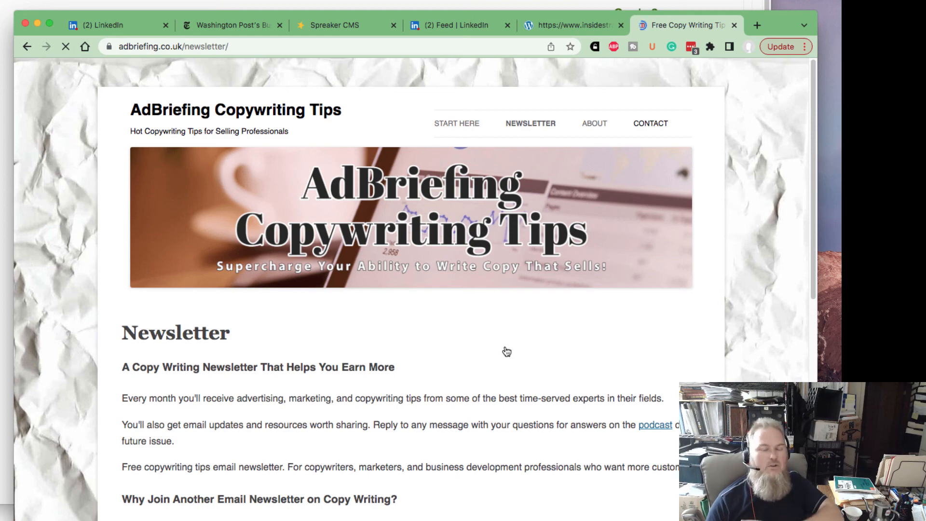
scroll(down, 3)
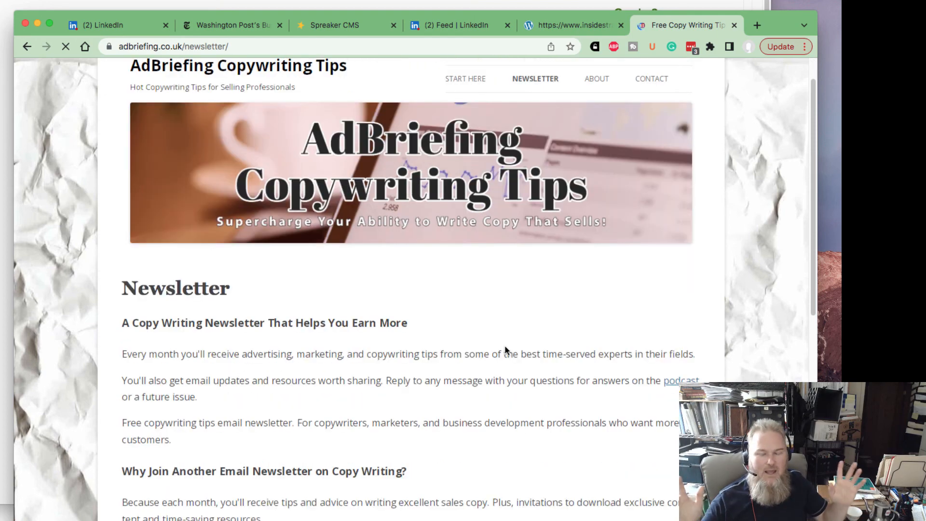
scroll(down, 3)
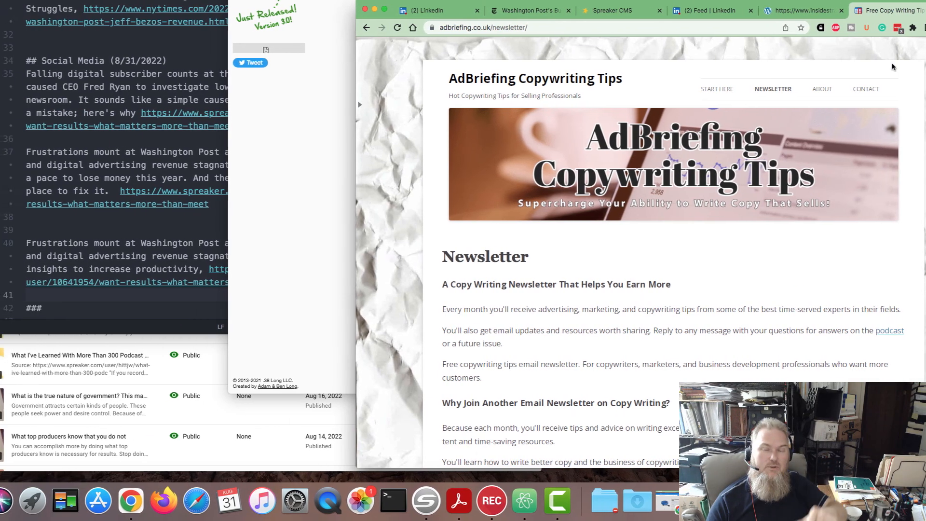
click(866, 88)
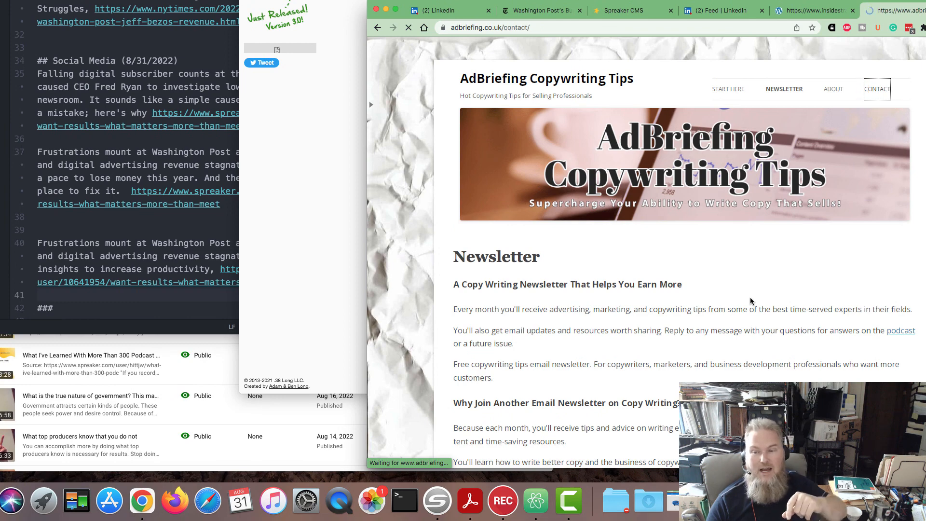
click(876, 89)
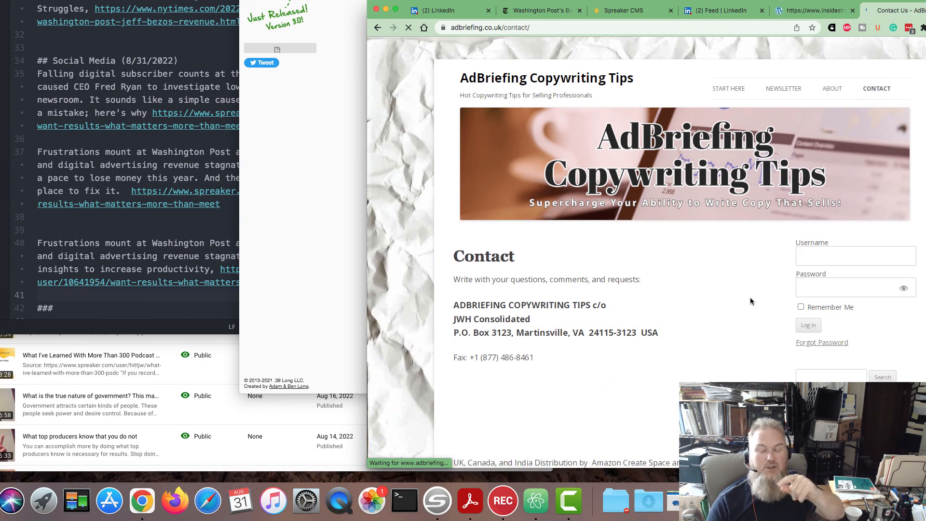